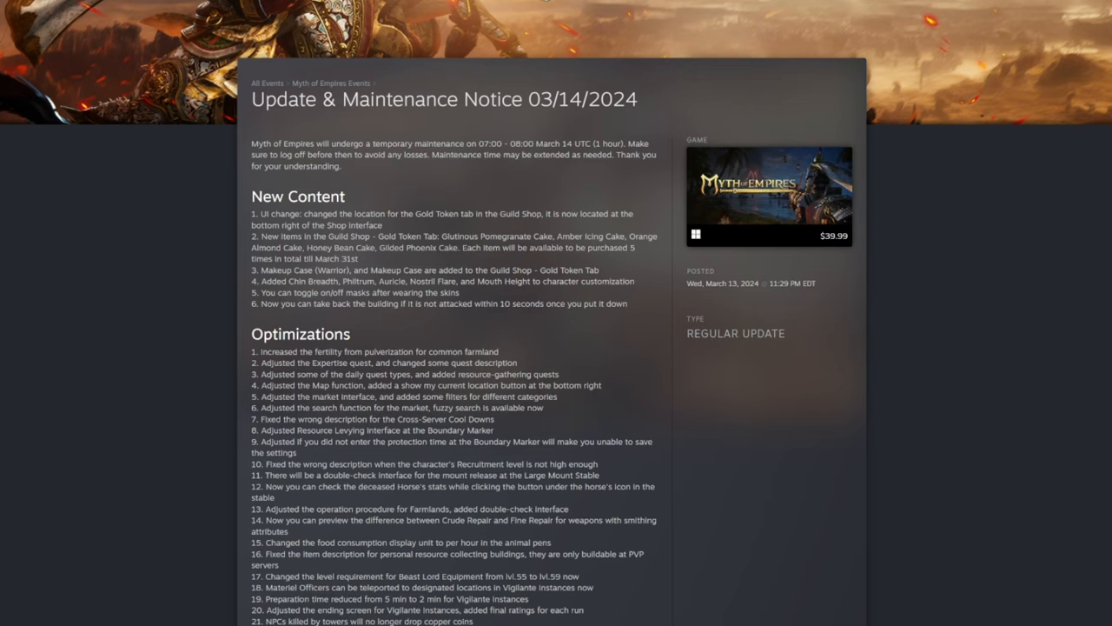
pyautogui.moveTo(462, 267)
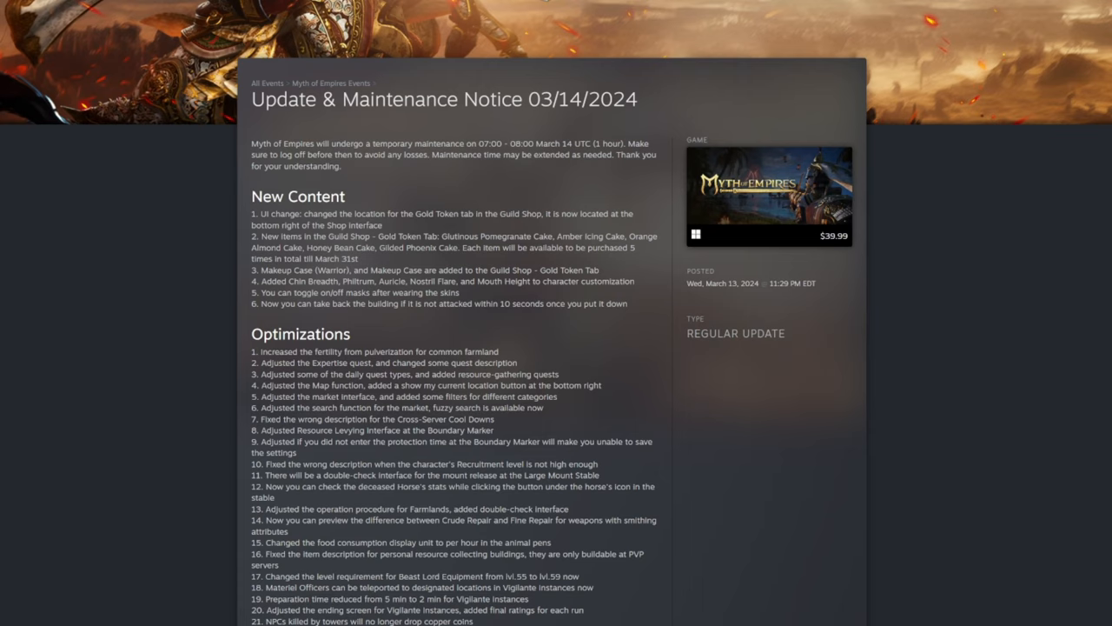
pyautogui.moveTo(604, 277)
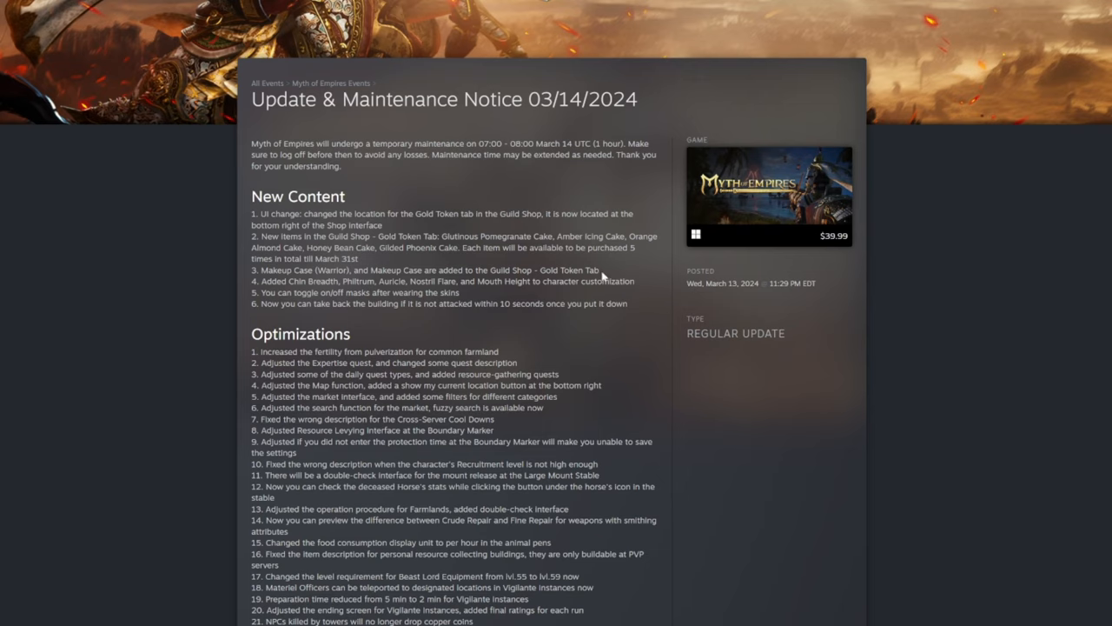
pyautogui.moveTo(230, 285)
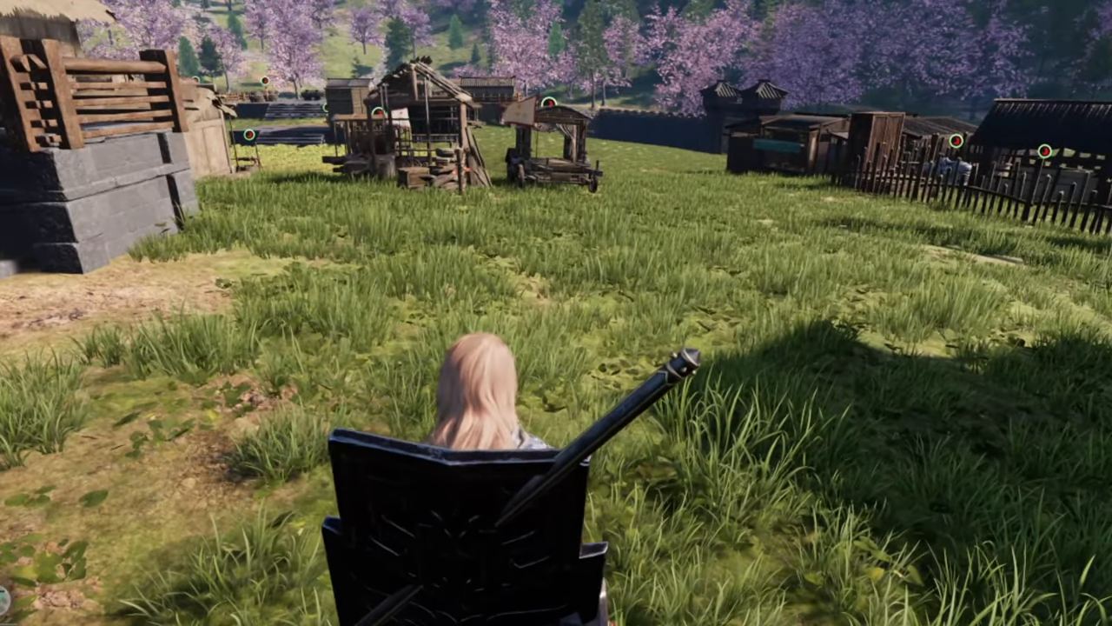
# Walk to the newly placed structure, recycle it into the hotbar, and return to Steam
pyautogui.press('w')
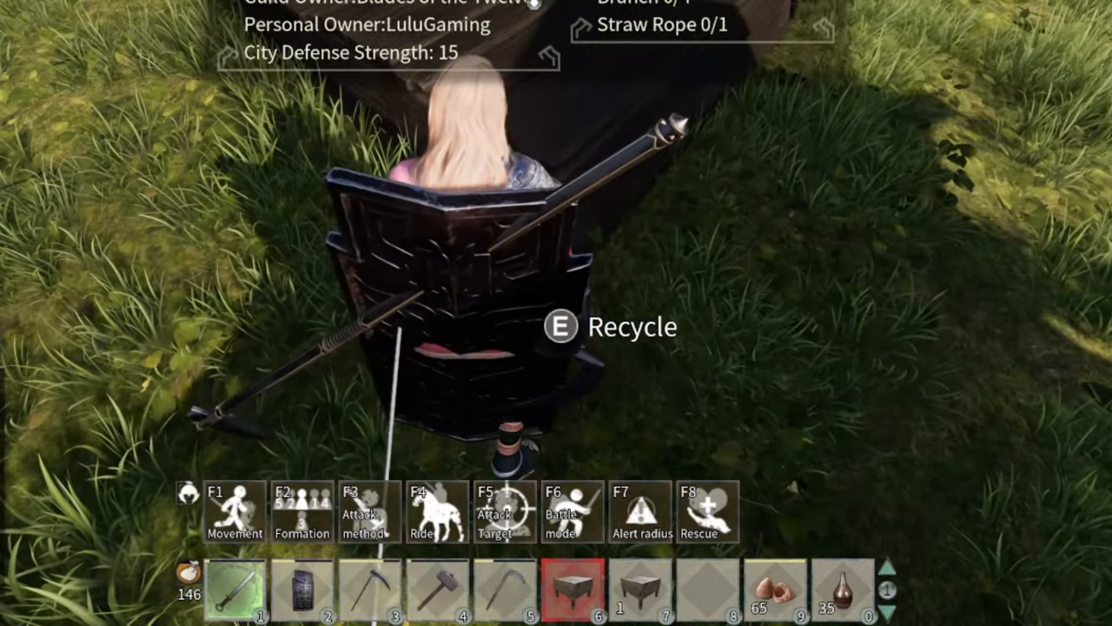
pyautogui.press('e')
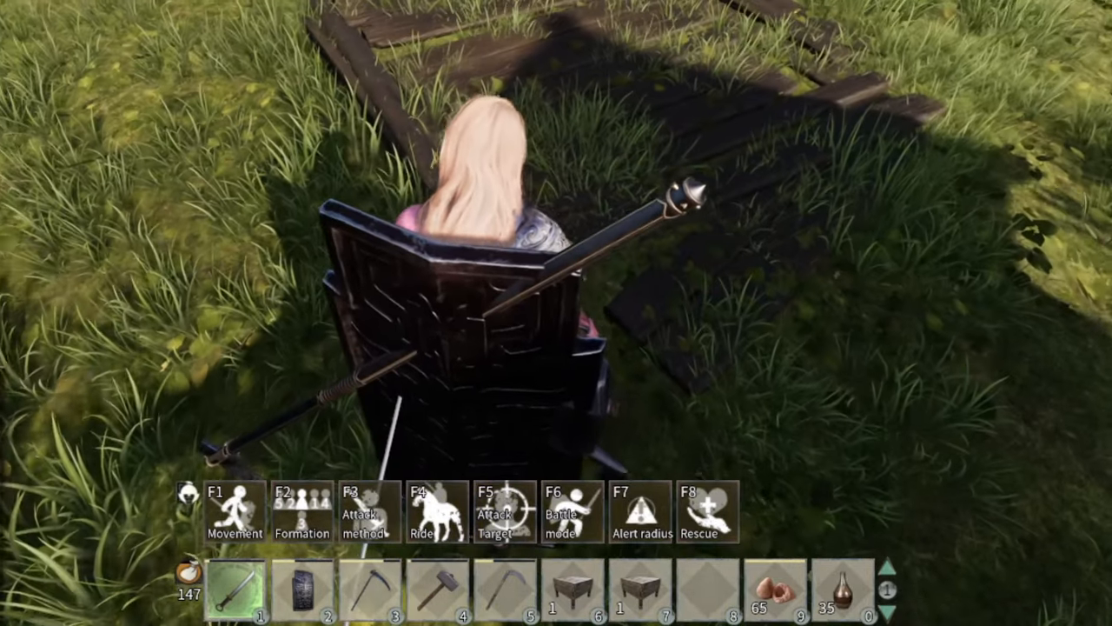
pyautogui.press('alt+tab')
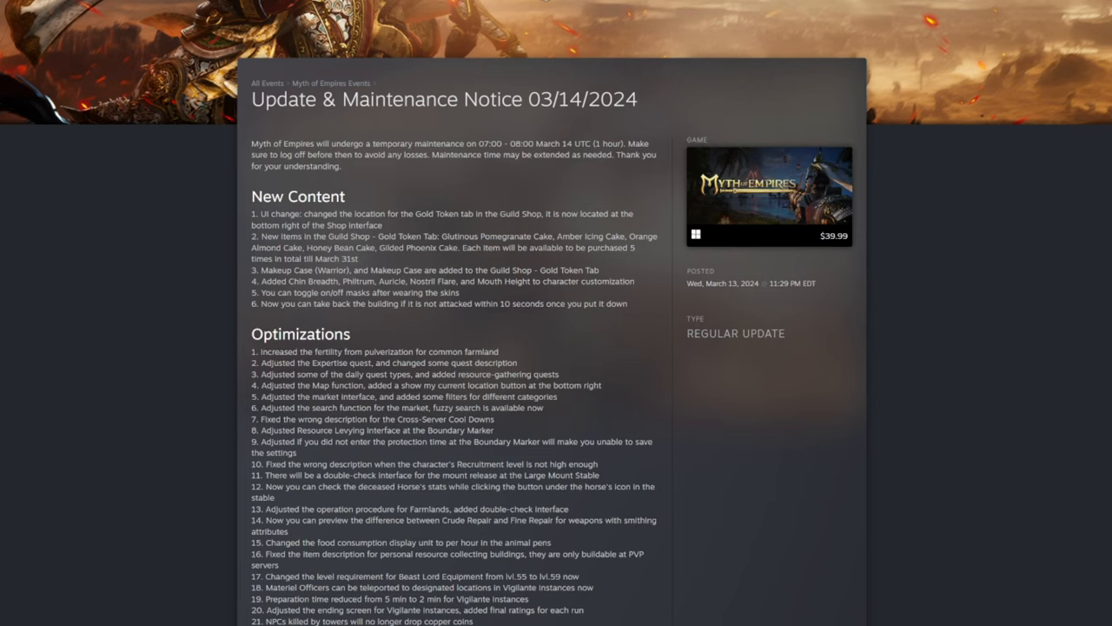
pyautogui.moveTo(371, 316)
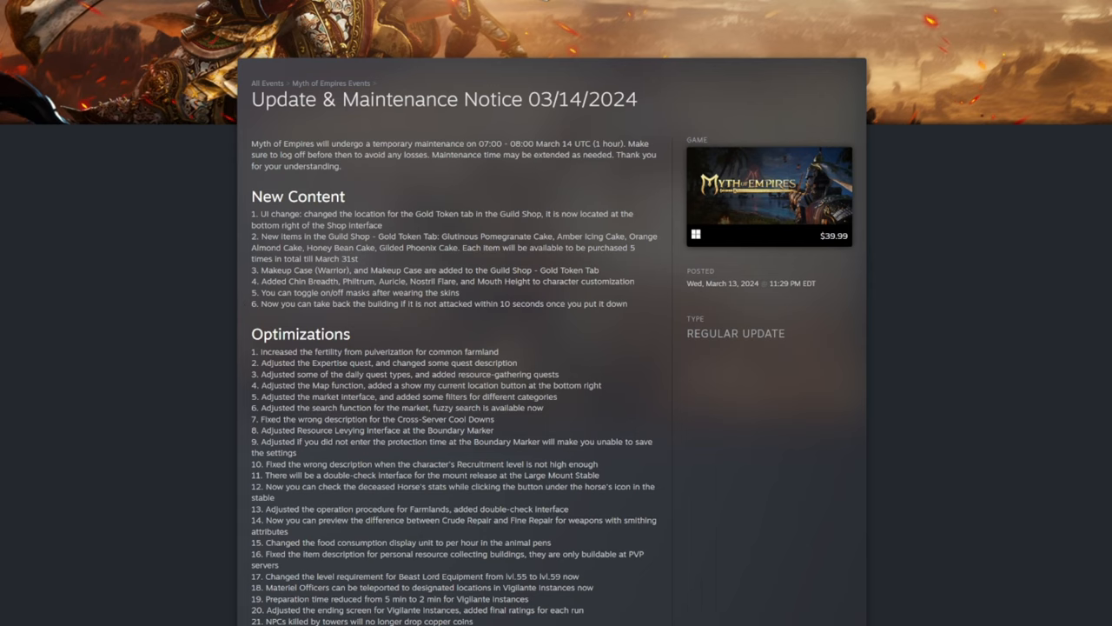
# Scroll the notice to the 22 Optimizations entries and the Bugs Fixed heading
pyautogui.scroll(-3)
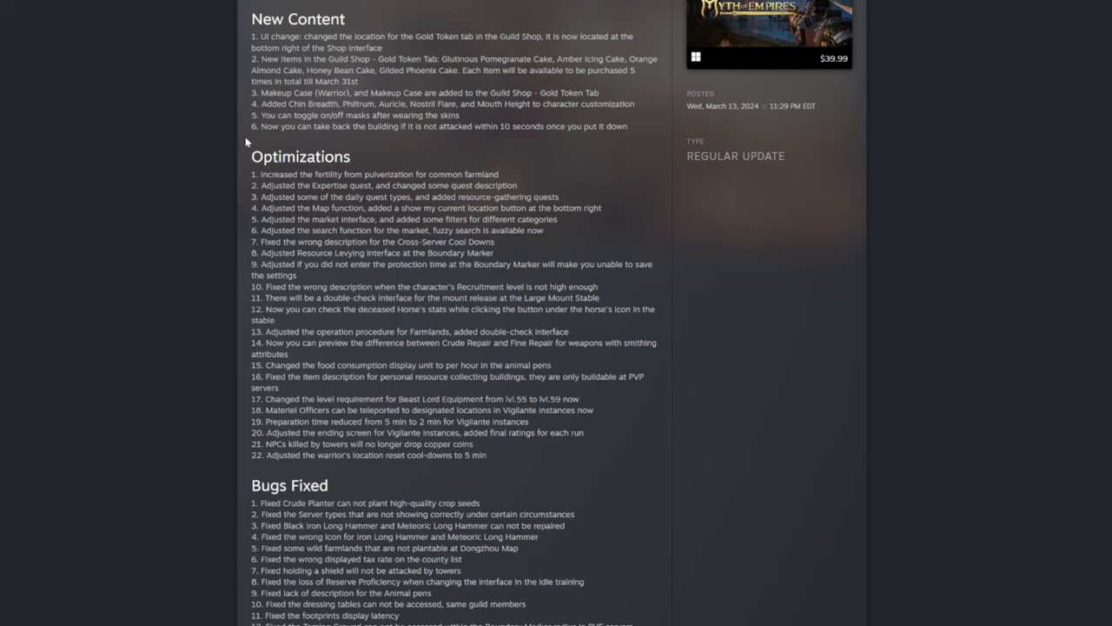
pyautogui.moveTo(246, 142)
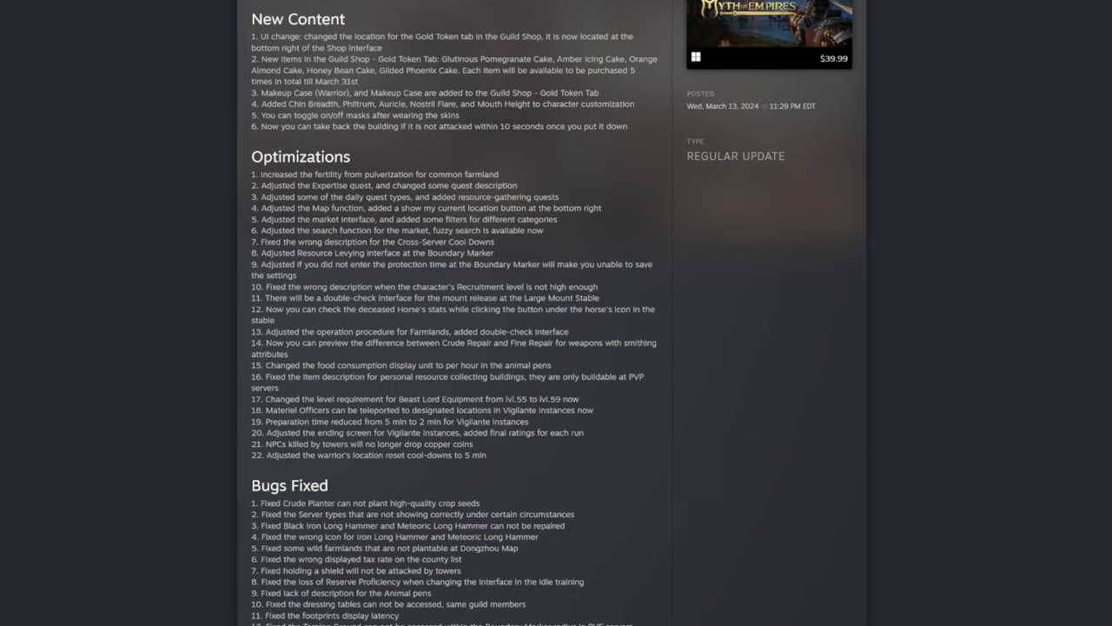
pyautogui.moveTo(315, 275)
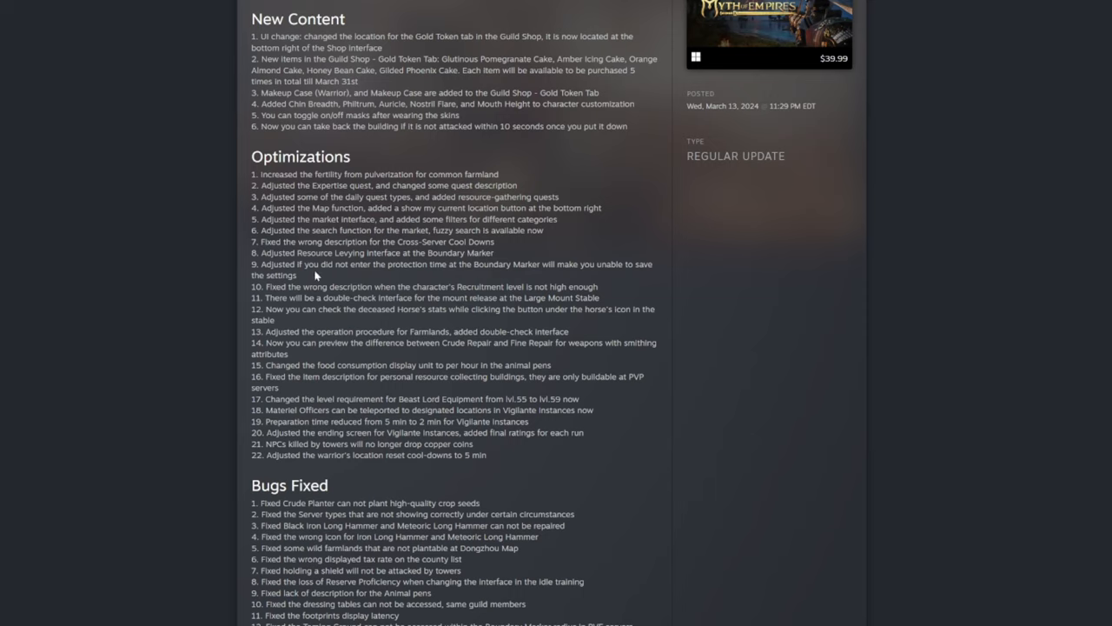
pyautogui.moveTo(402, 272)
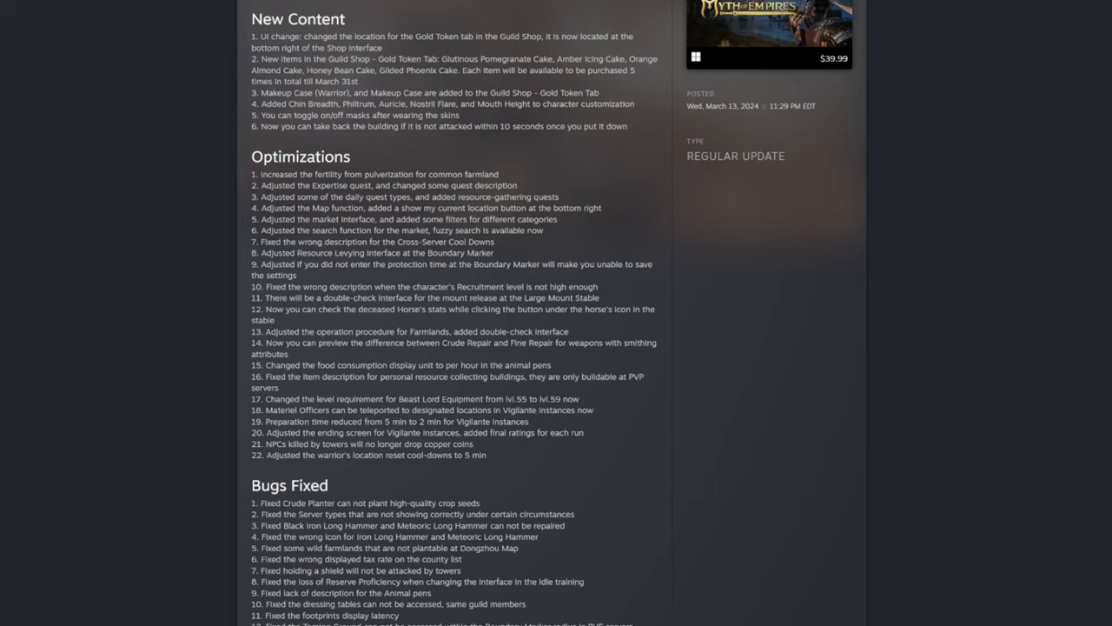
pyautogui.moveTo(294, 274)
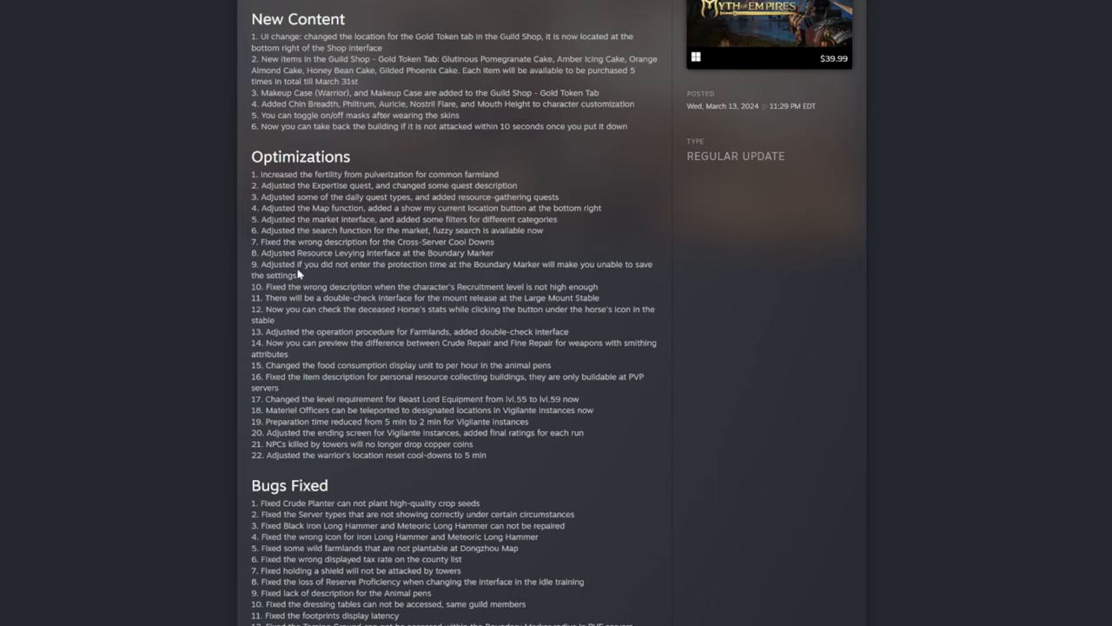
pyautogui.moveTo(298, 272)
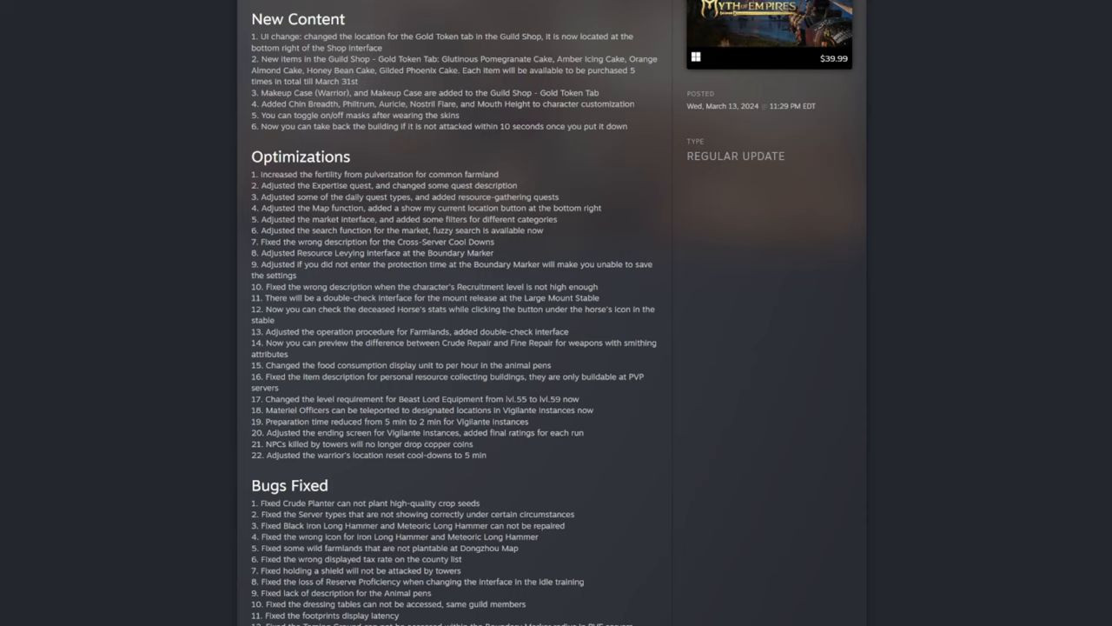
pyautogui.moveTo(444, 328)
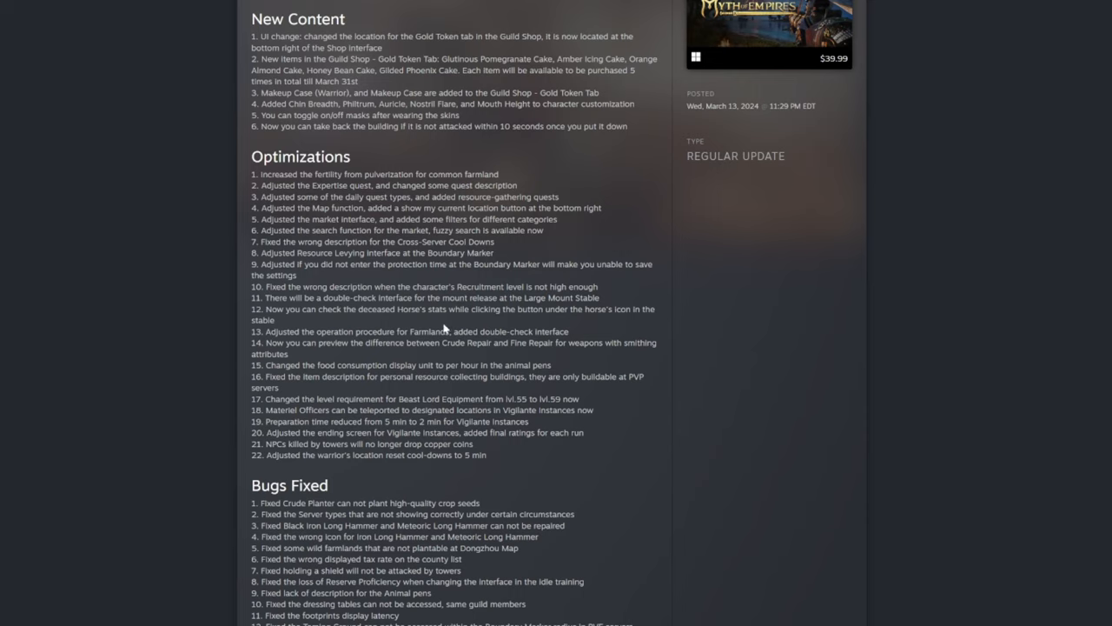
pyautogui.moveTo(583, 330)
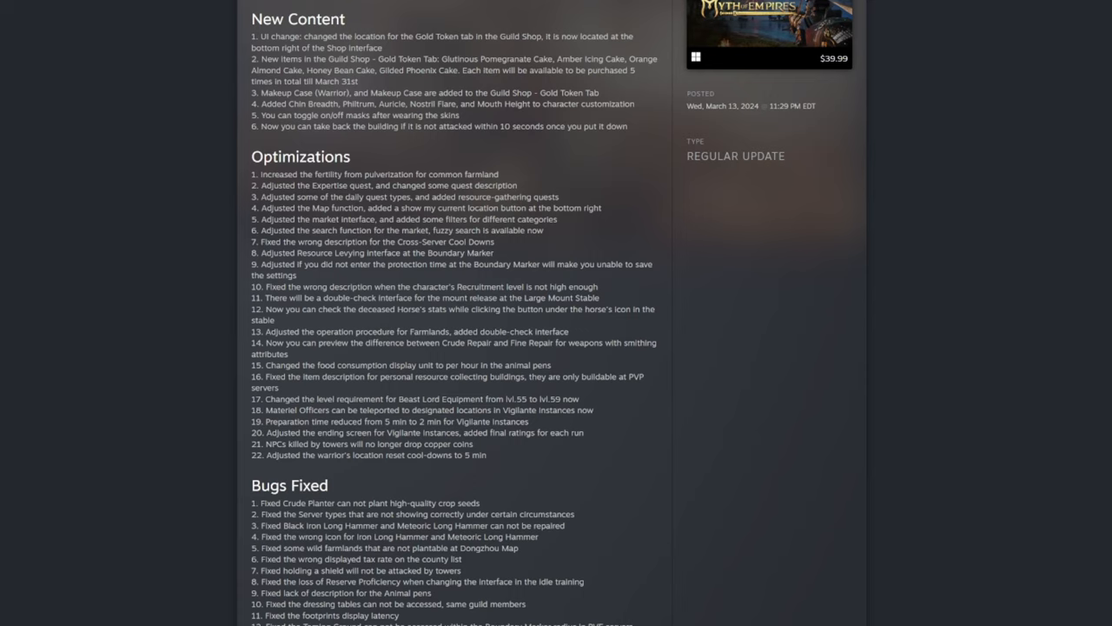
pyautogui.moveTo(449, 353)
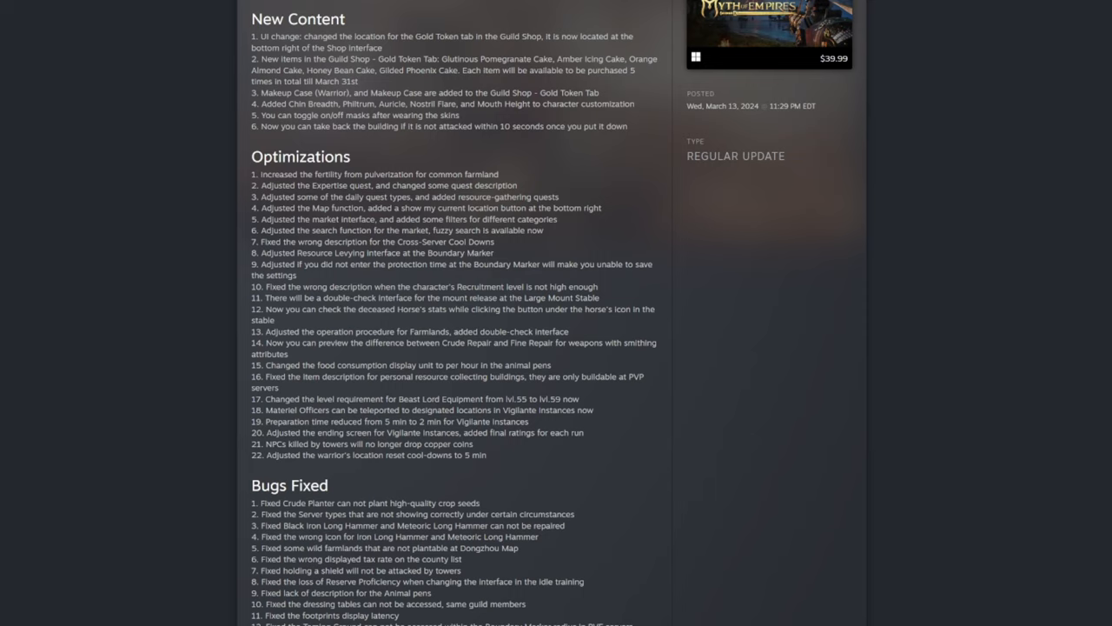
pyautogui.moveTo(345, 353)
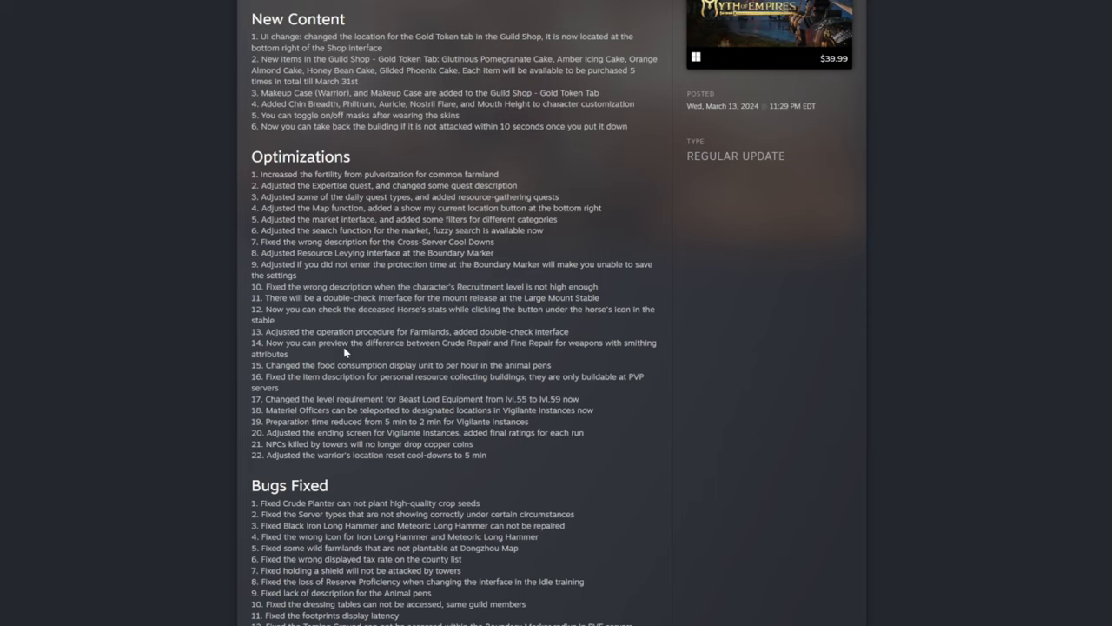
pyautogui.moveTo(413, 362)
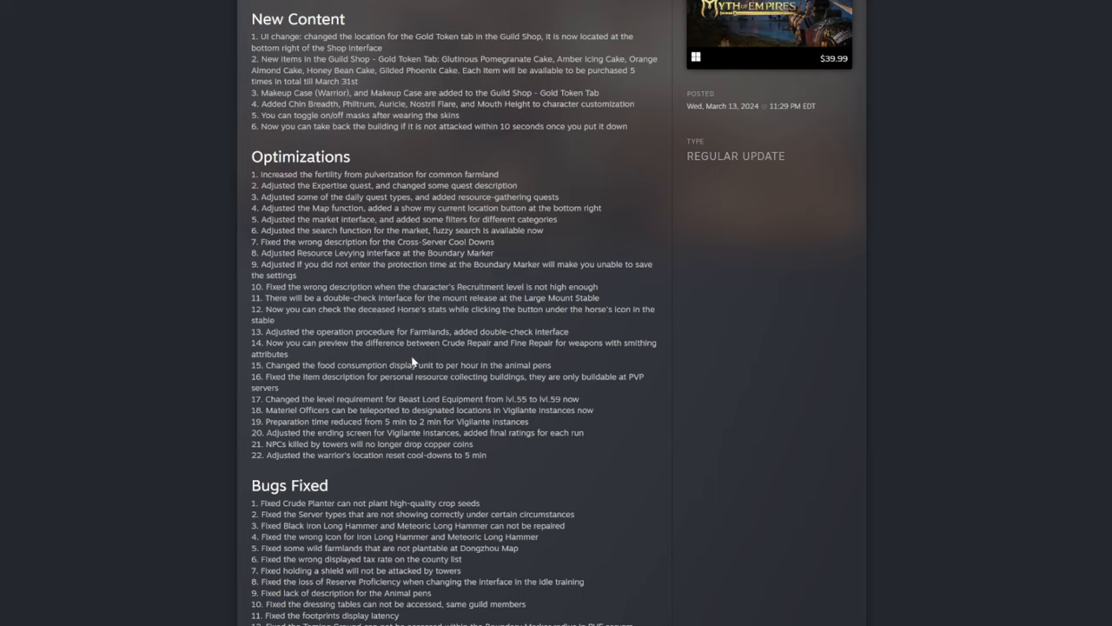
pyautogui.moveTo(414, 361)
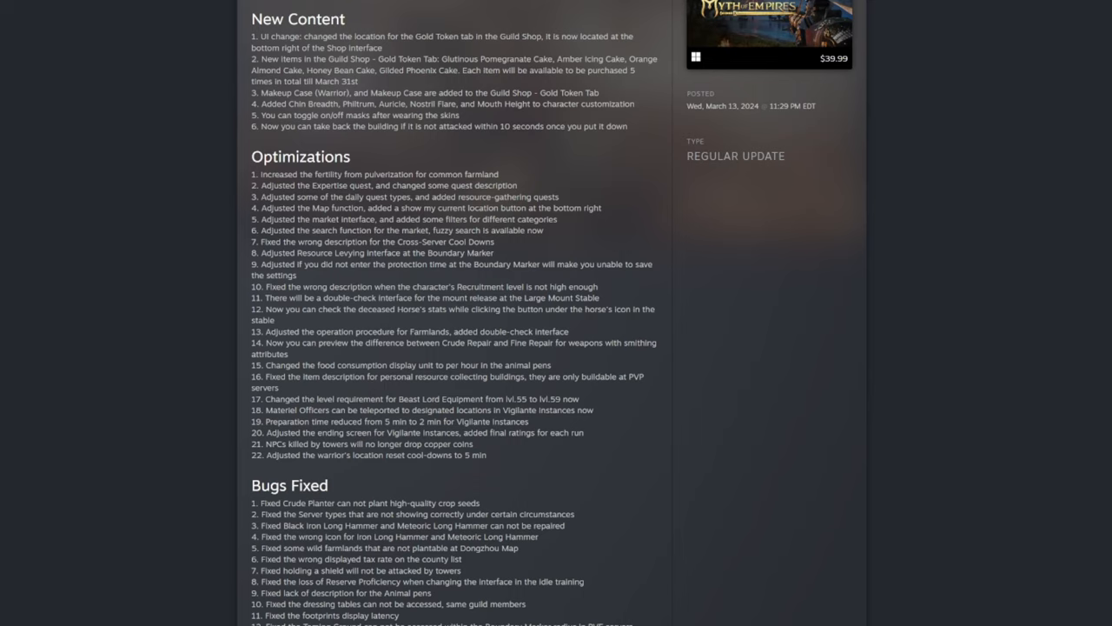
pyautogui.moveTo(630, 386)
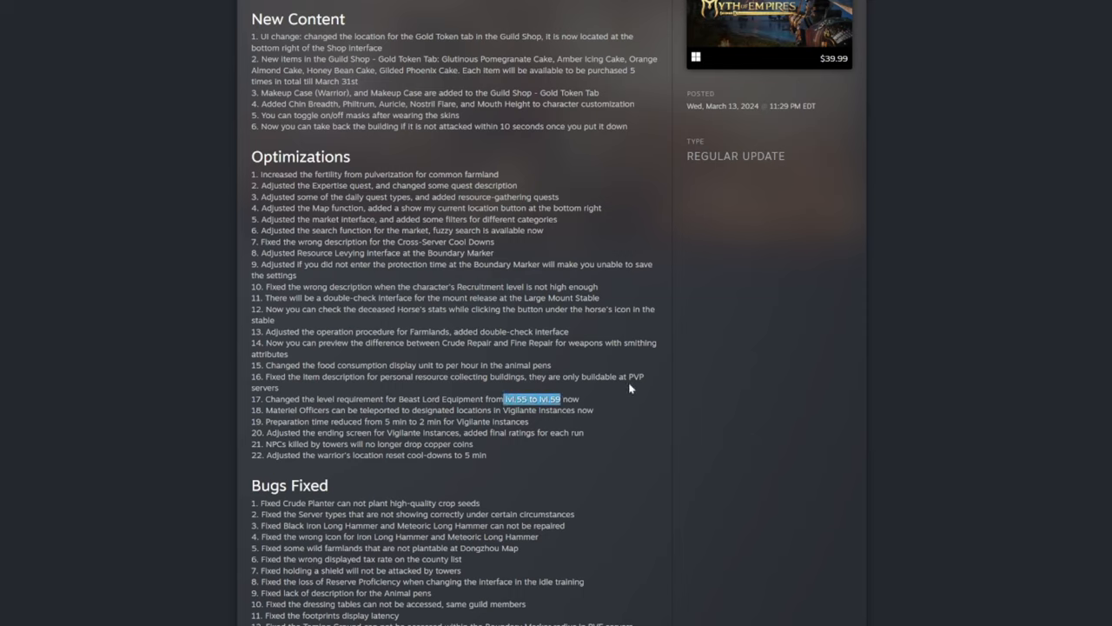
pyautogui.moveTo(548, 423)
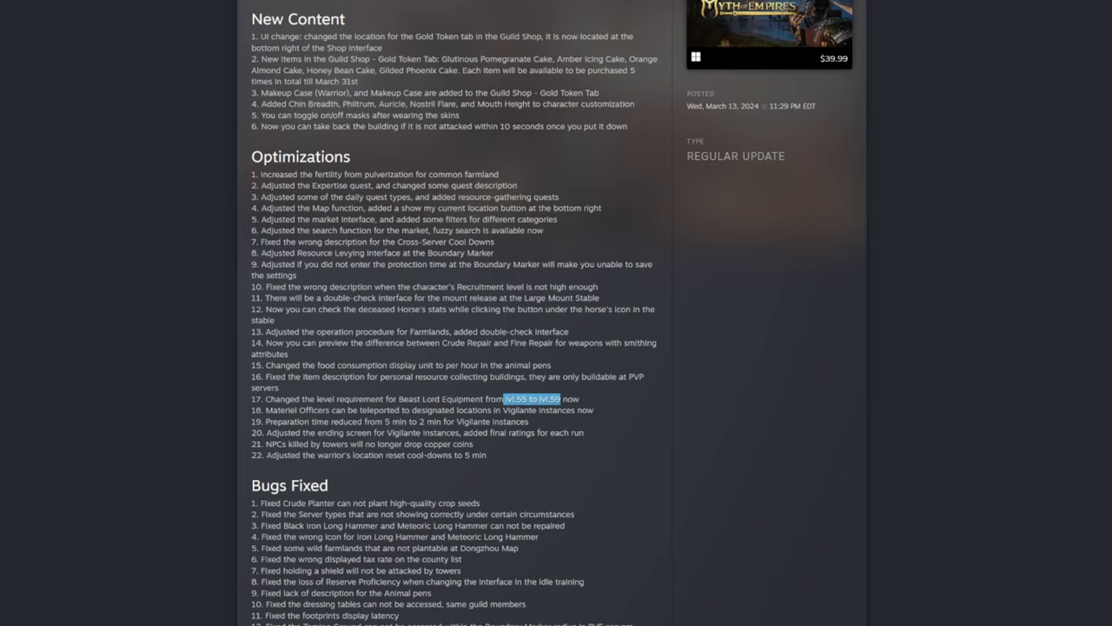
pyautogui.moveTo(507, 447)
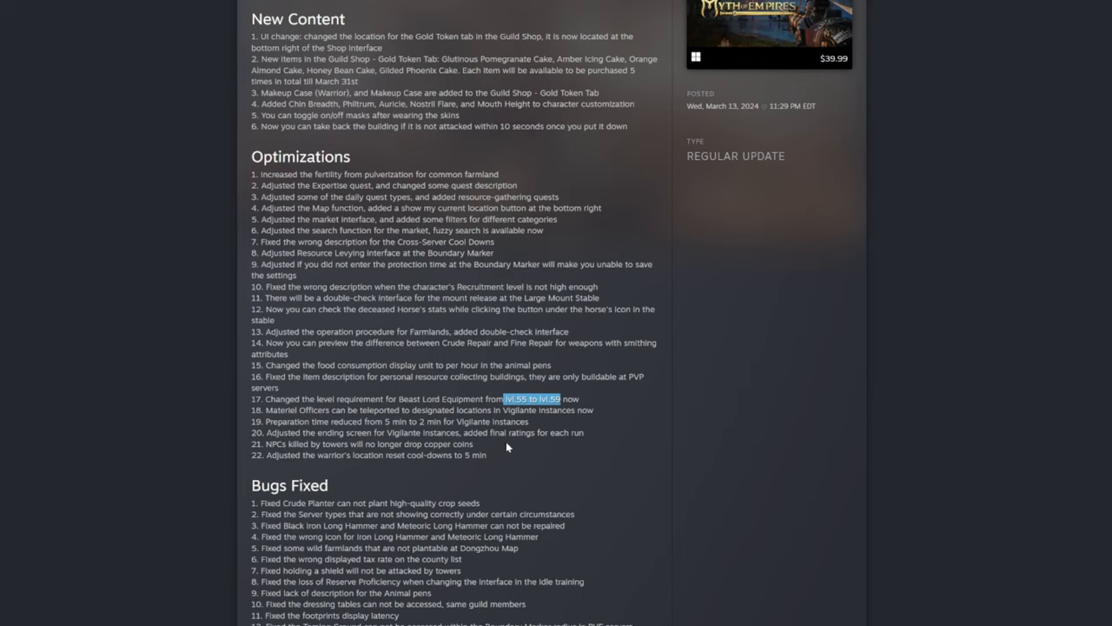
pyautogui.moveTo(595, 440)
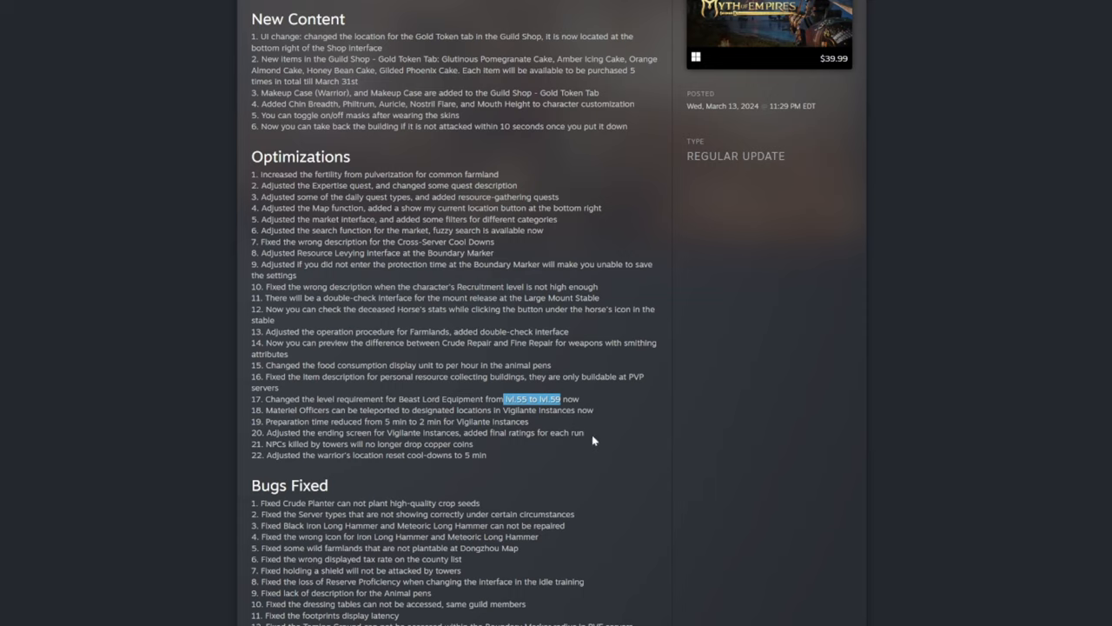
pyautogui.moveTo(594, 441)
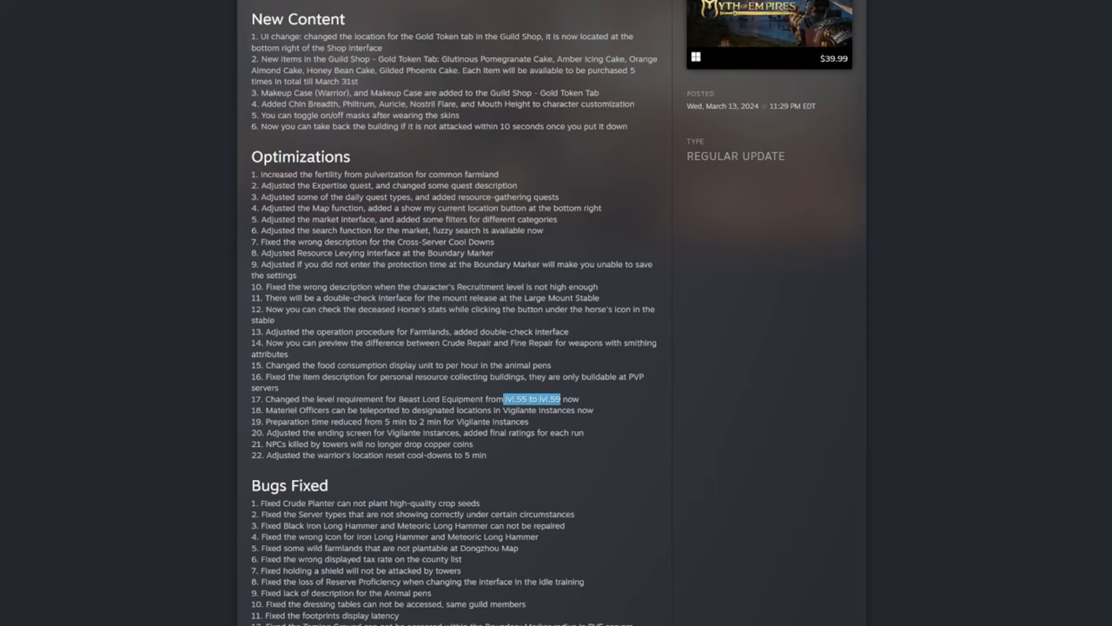
pyautogui.moveTo(485, 447)
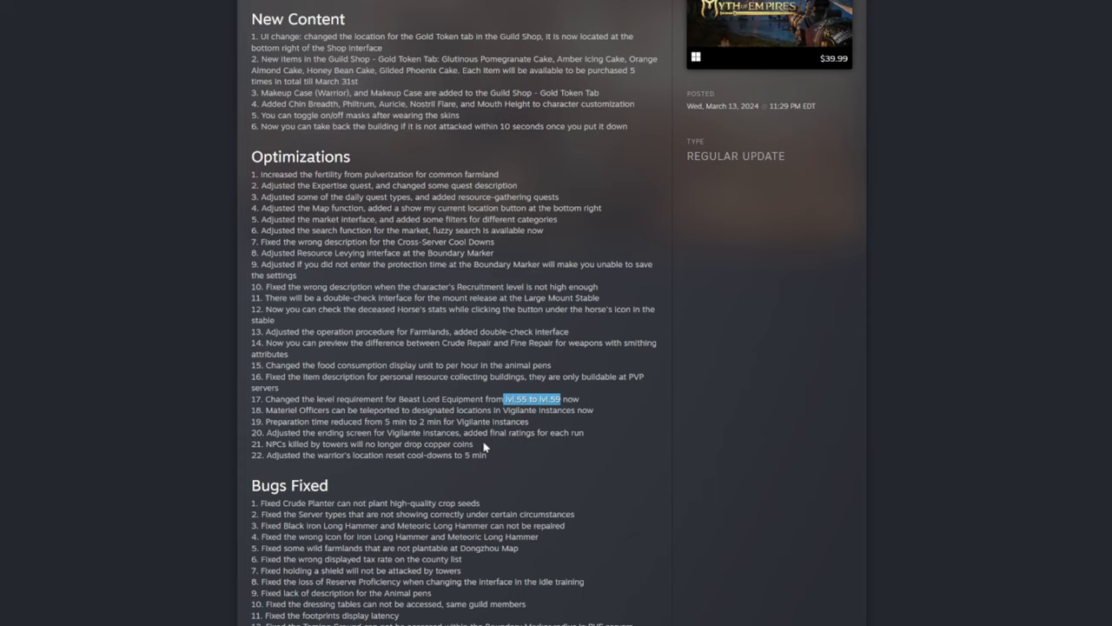
pyautogui.moveTo(298, 467)
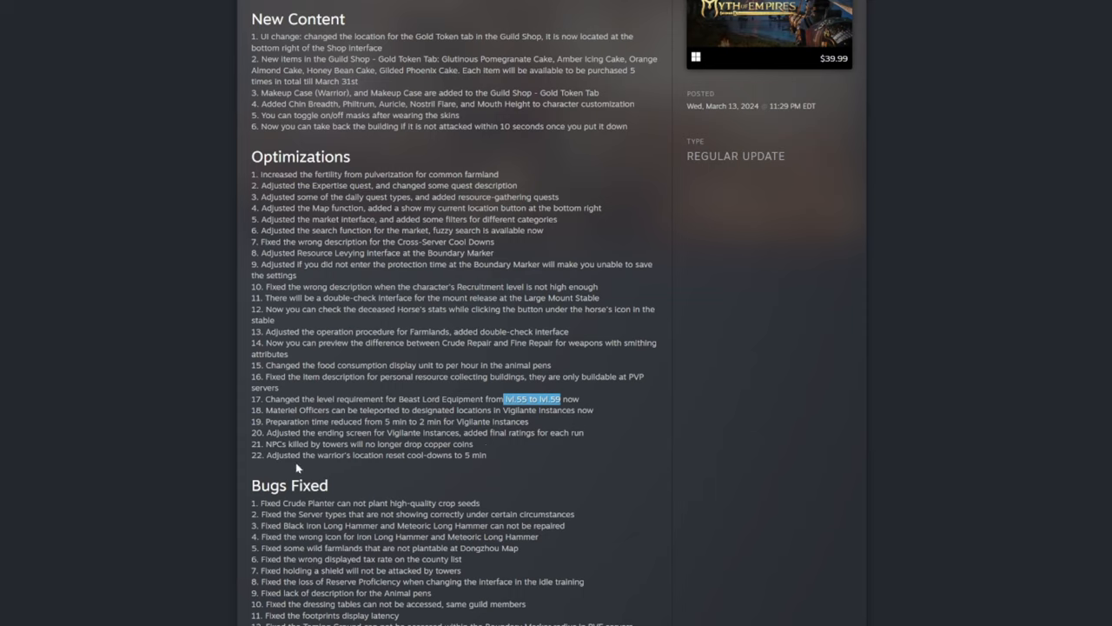
pyautogui.moveTo(252, 464)
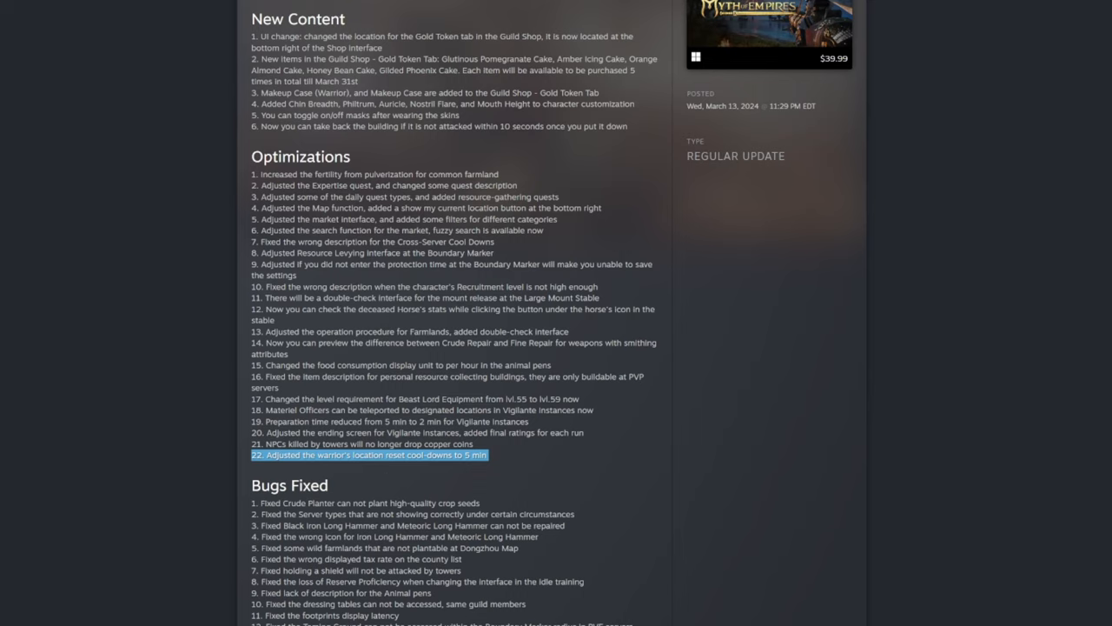
pyautogui.moveTo(464, 468)
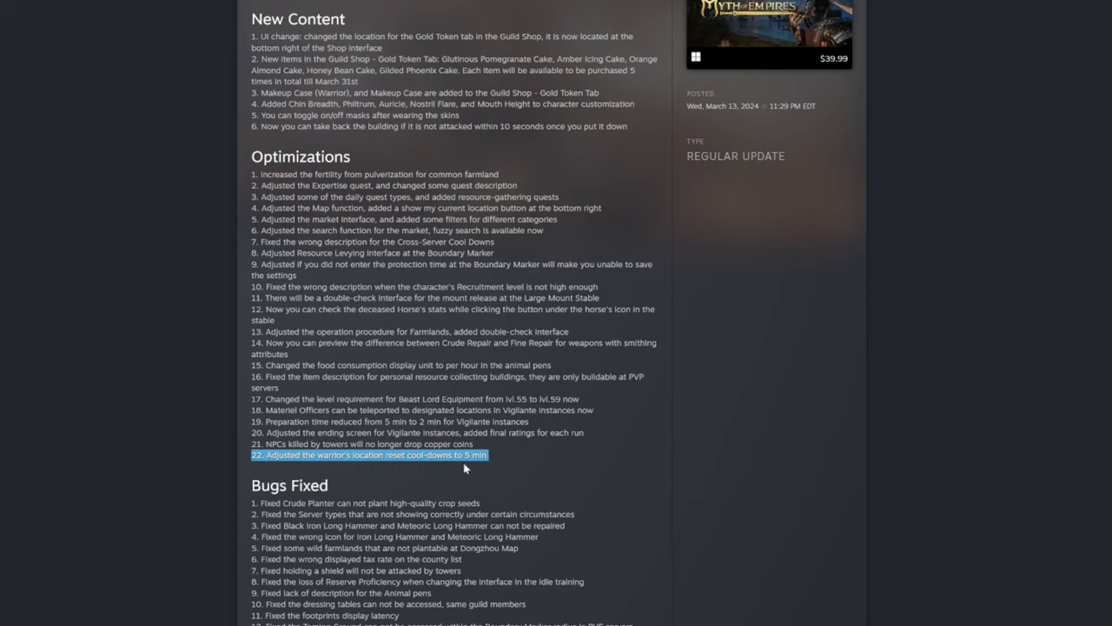
pyautogui.click(493, 472)
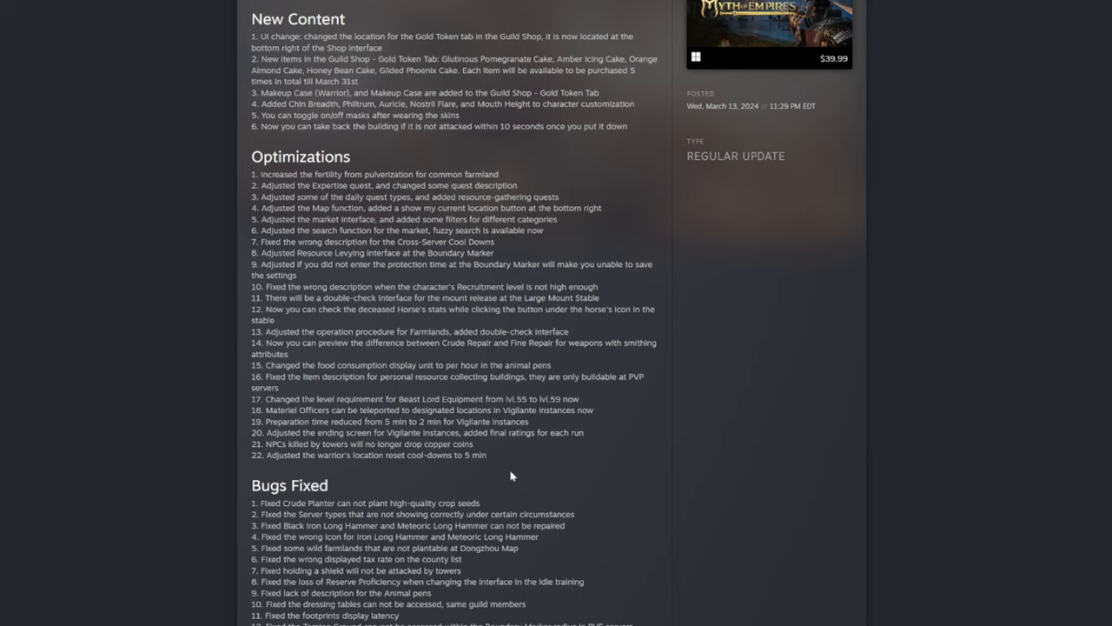
# Scroll to the 13 bug fixes and the two Custom Servers entries
pyautogui.scroll(-3)
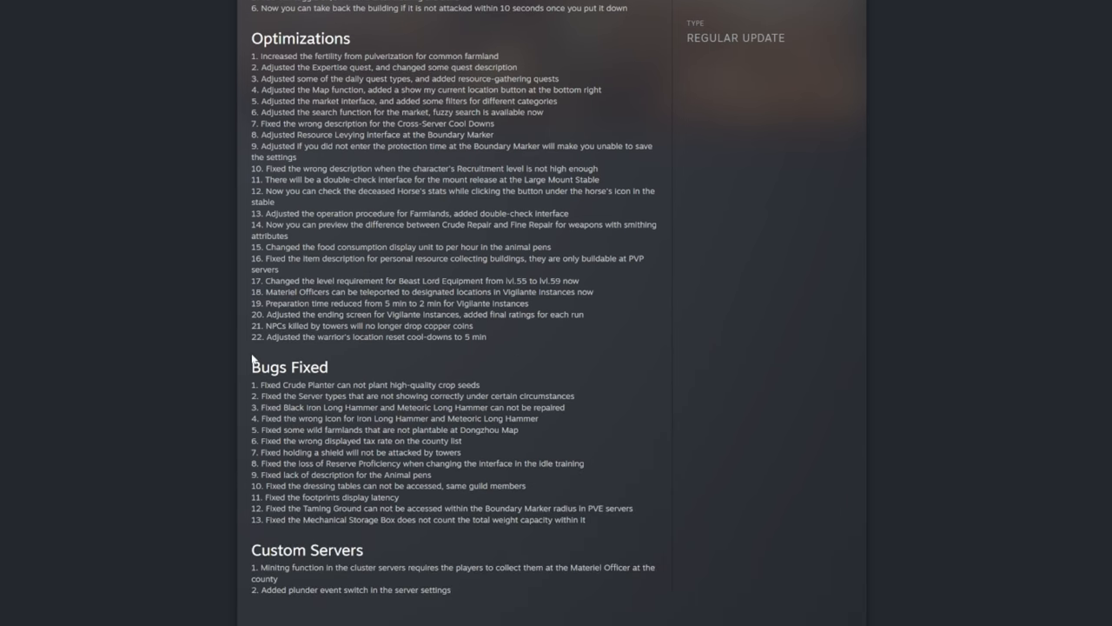
pyautogui.moveTo(391, 380)
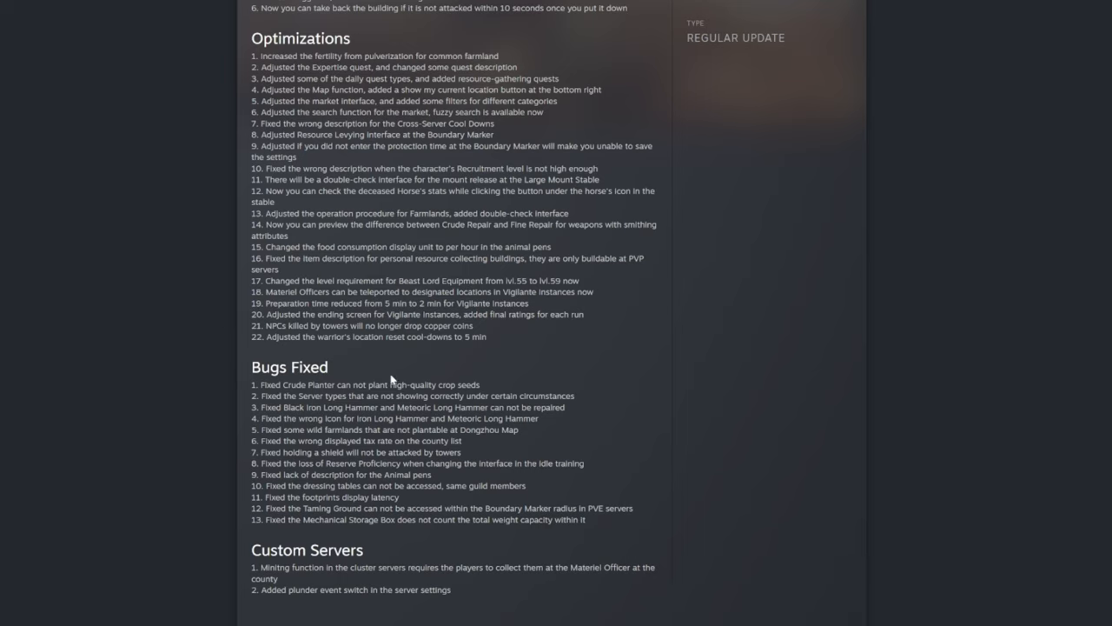
pyautogui.moveTo(430, 380)
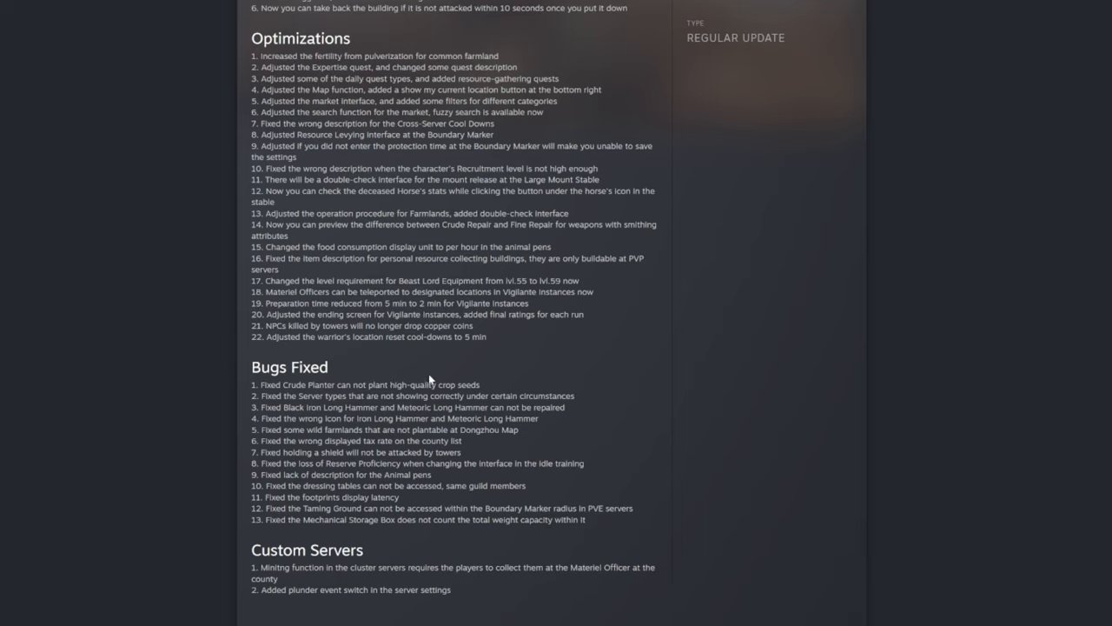
pyautogui.moveTo(428, 379)
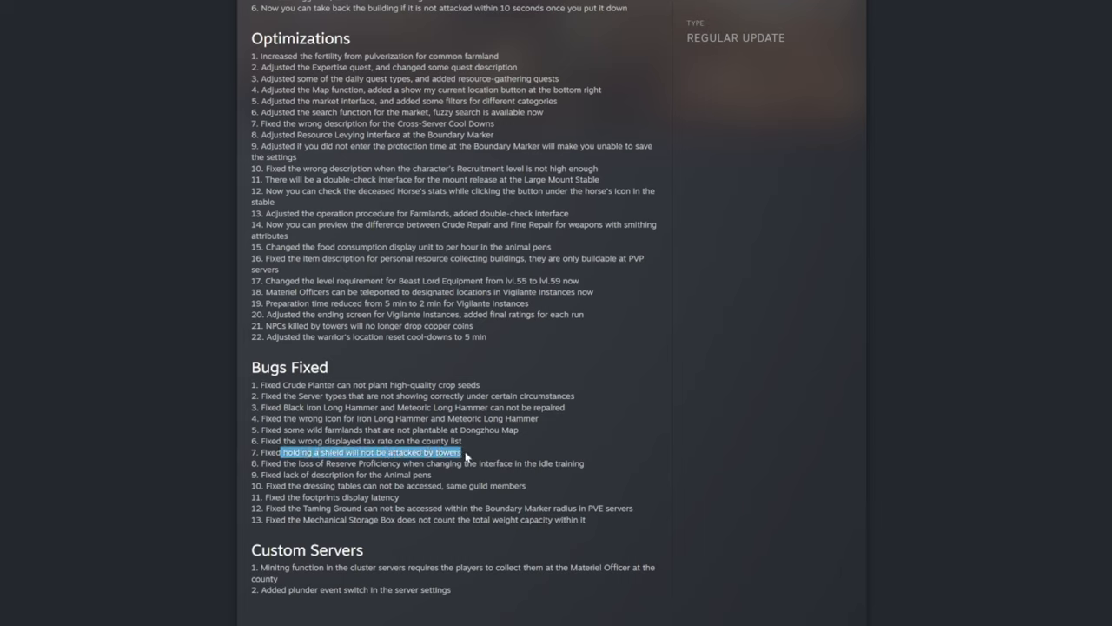
pyautogui.moveTo(477, 477)
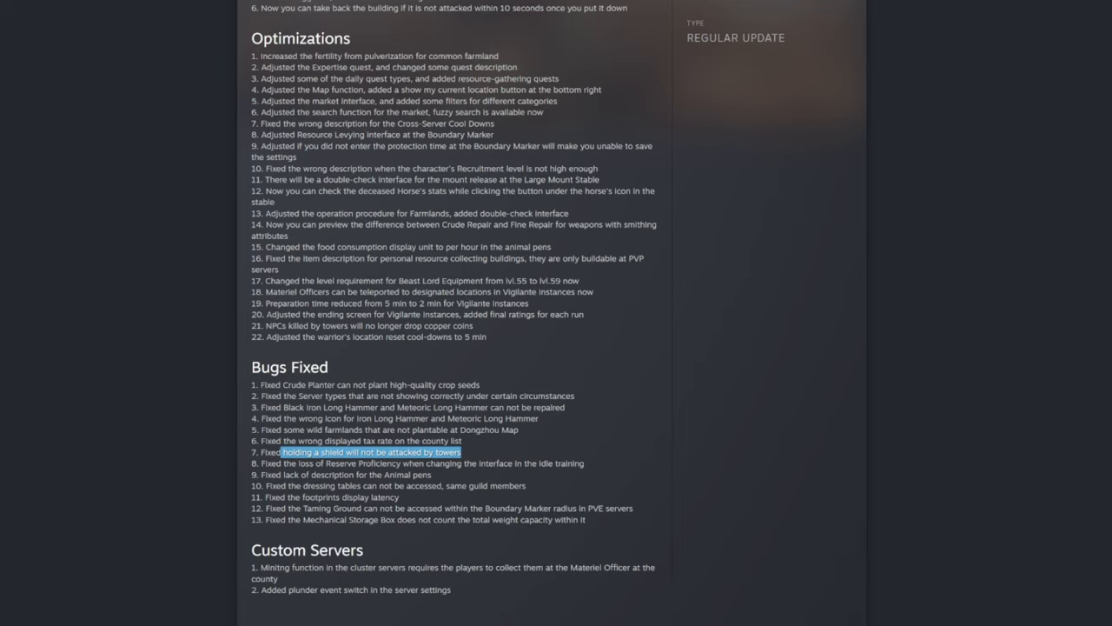
pyautogui.moveTo(310, 472)
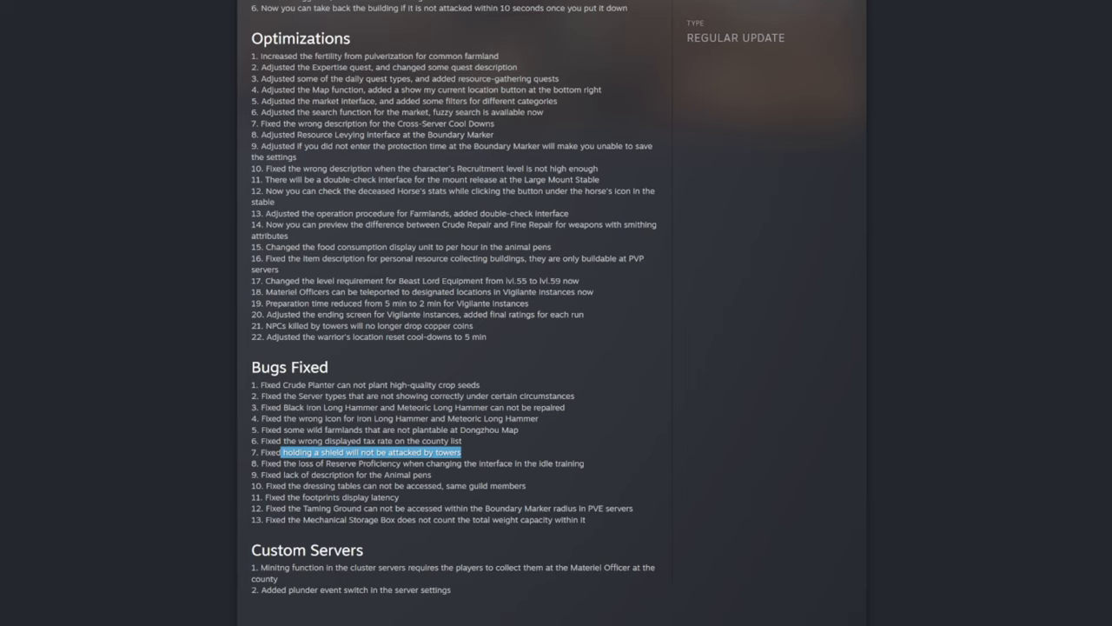
pyautogui.moveTo(465, 479)
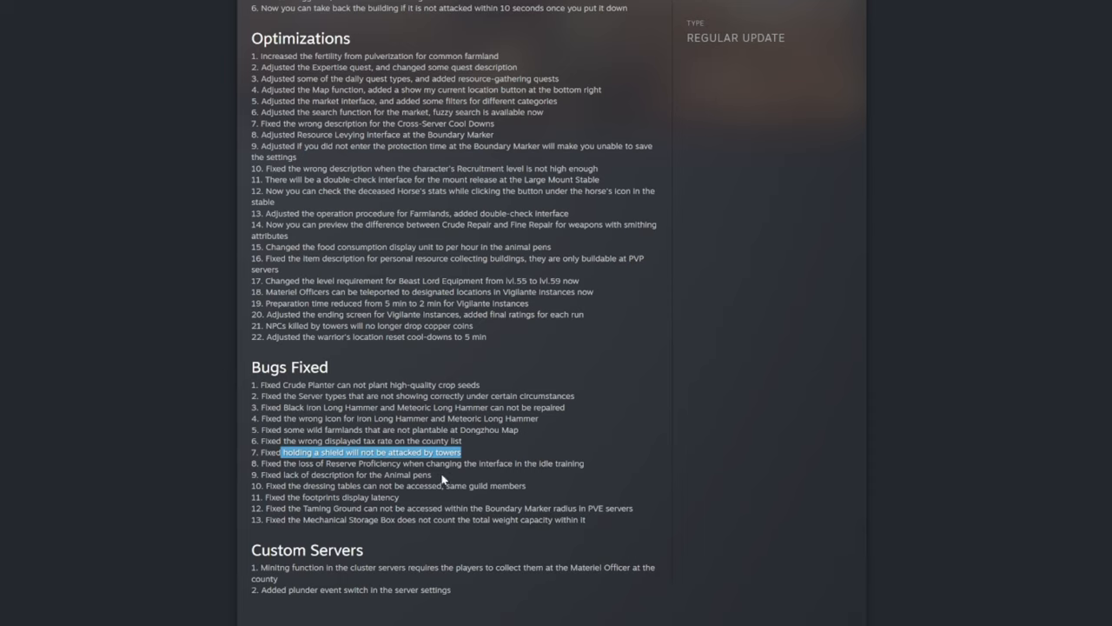
pyautogui.moveTo(441, 479)
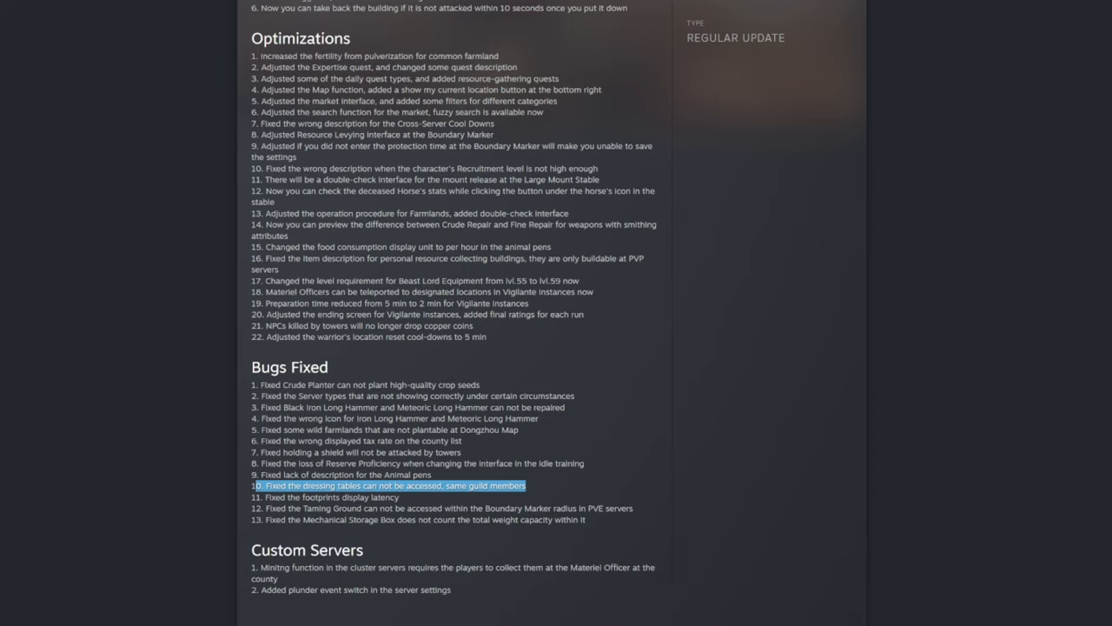
pyautogui.moveTo(533, 492)
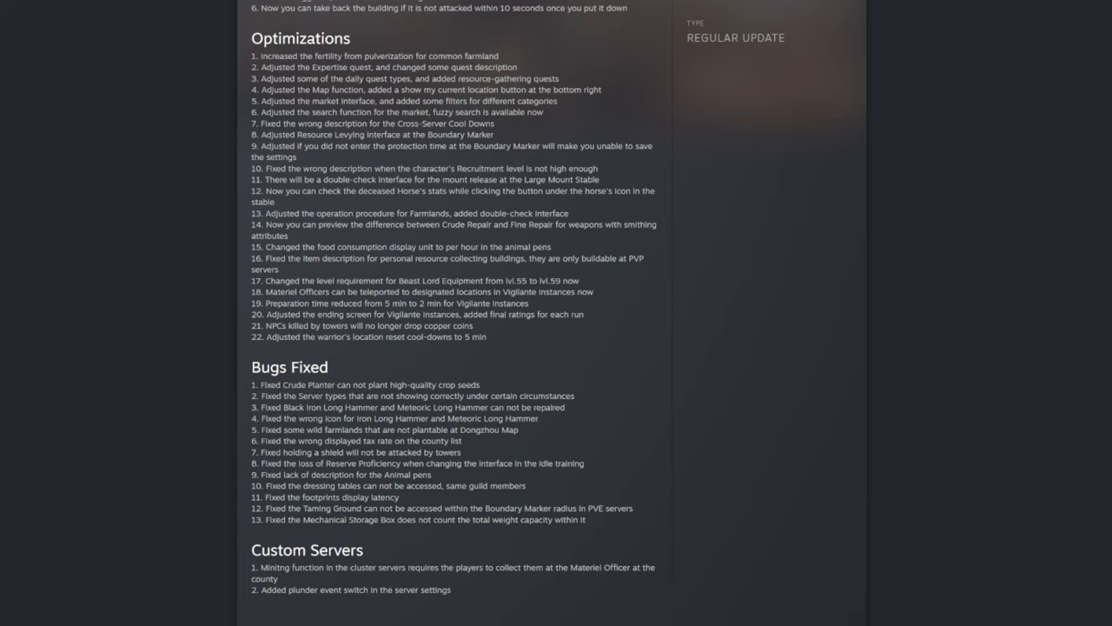
pyautogui.moveTo(449, 507)
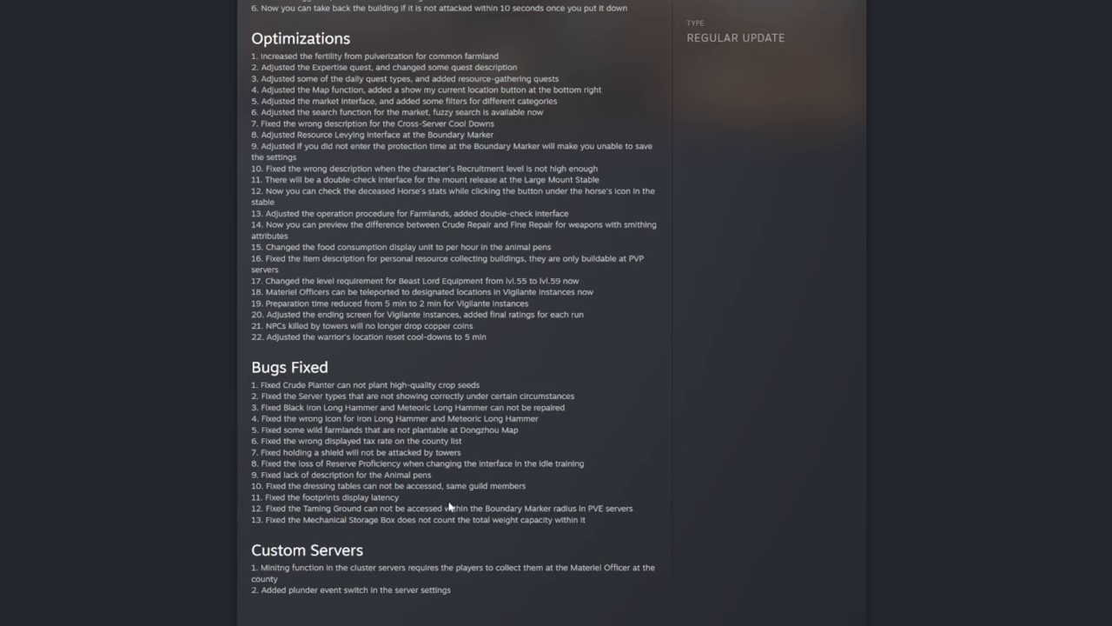
pyautogui.moveTo(449, 507)
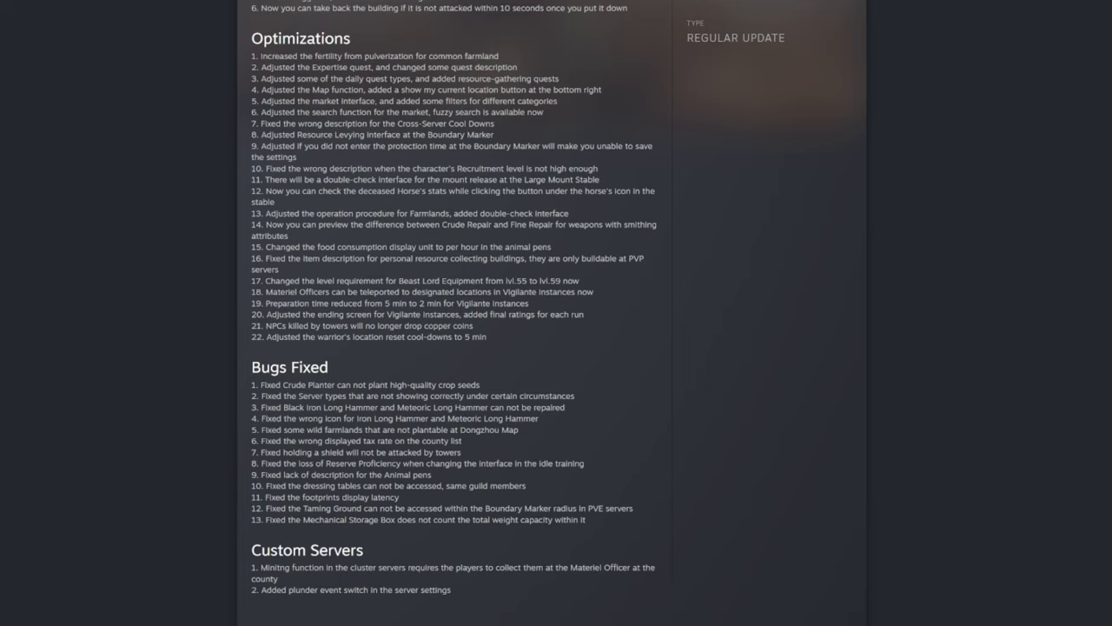
pyautogui.moveTo(291, 536)
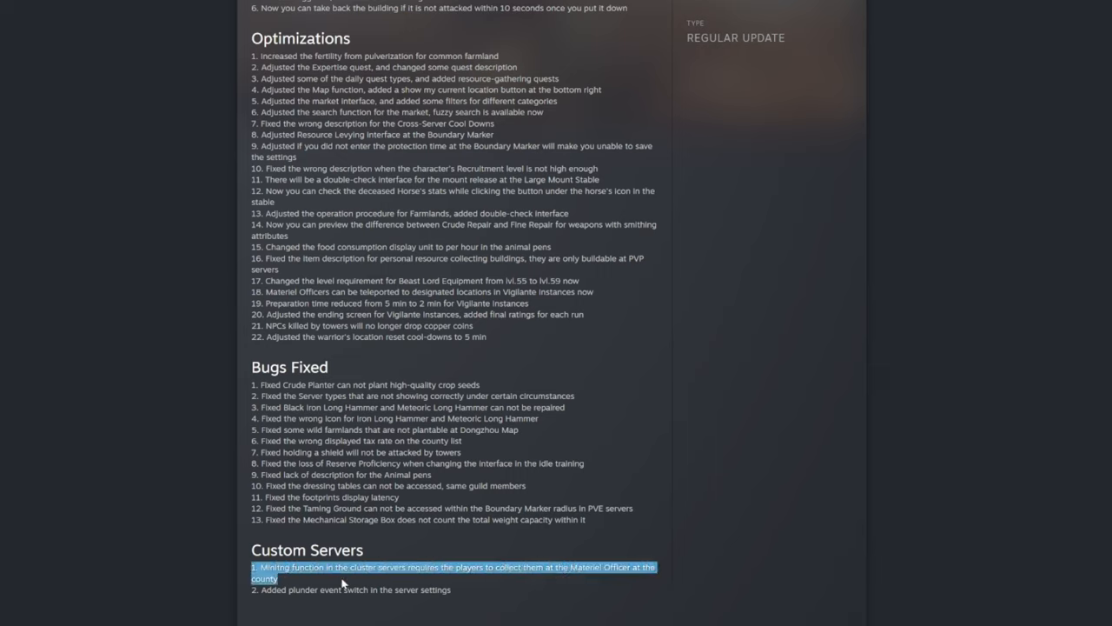
# Clear the Custom Servers highlight and return to the notice's title and maintenance intro
pyautogui.click(341, 583)
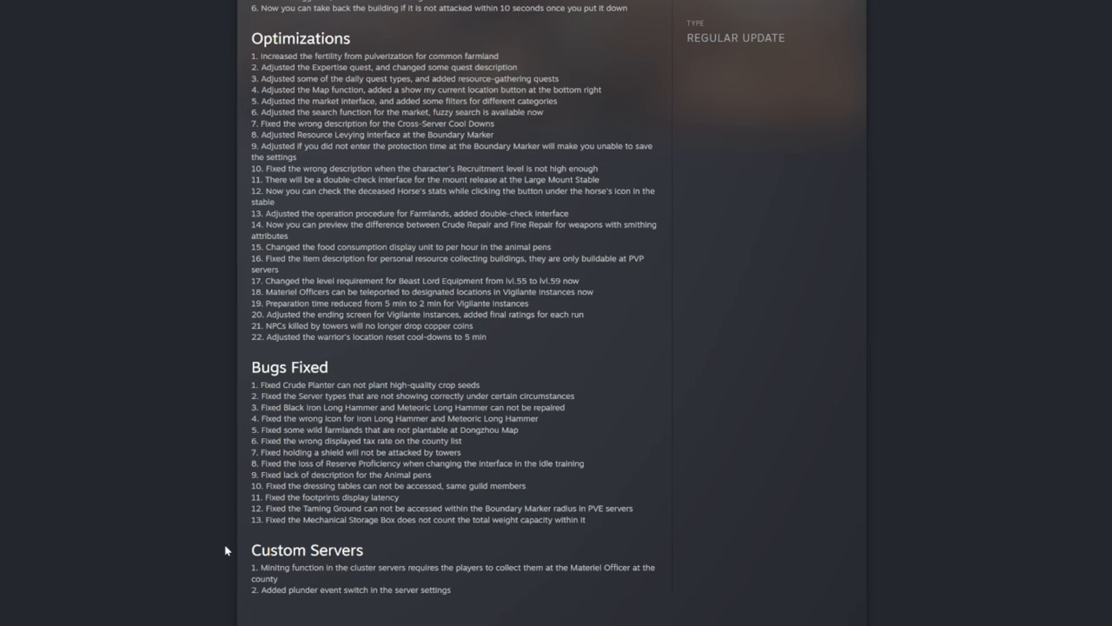
pyautogui.scroll(3)
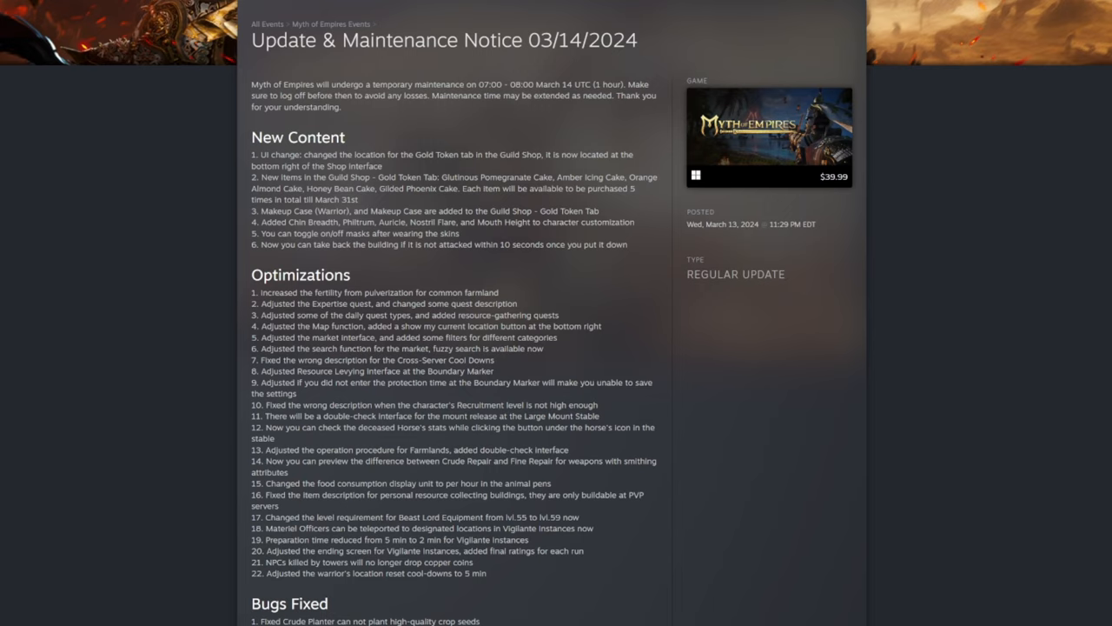
pyautogui.moveTo(441, 395)
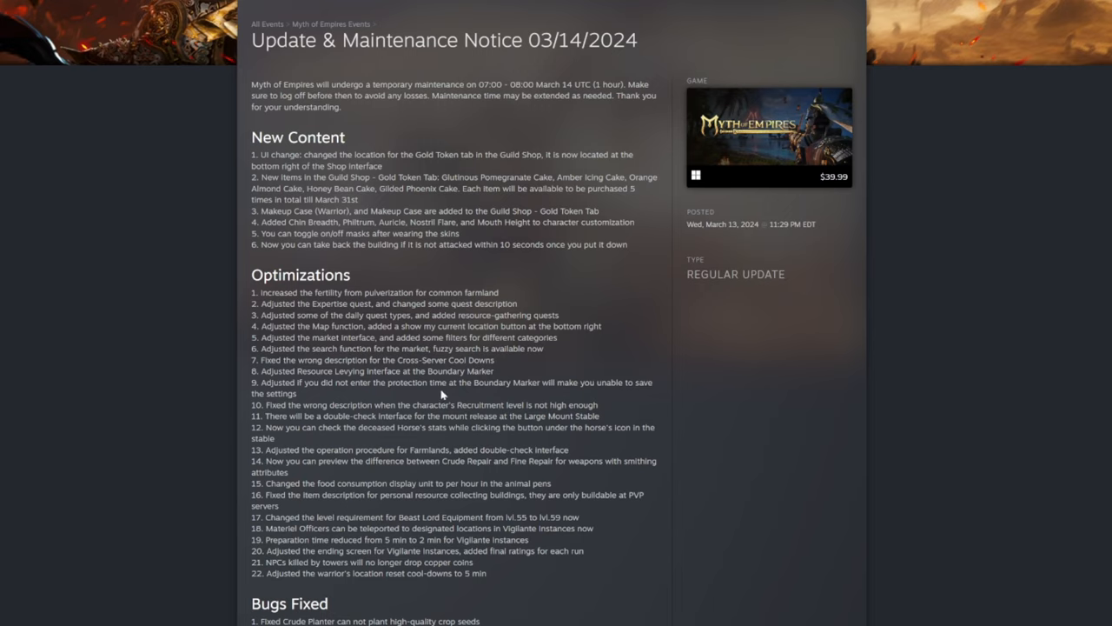
pyautogui.scroll(-3)
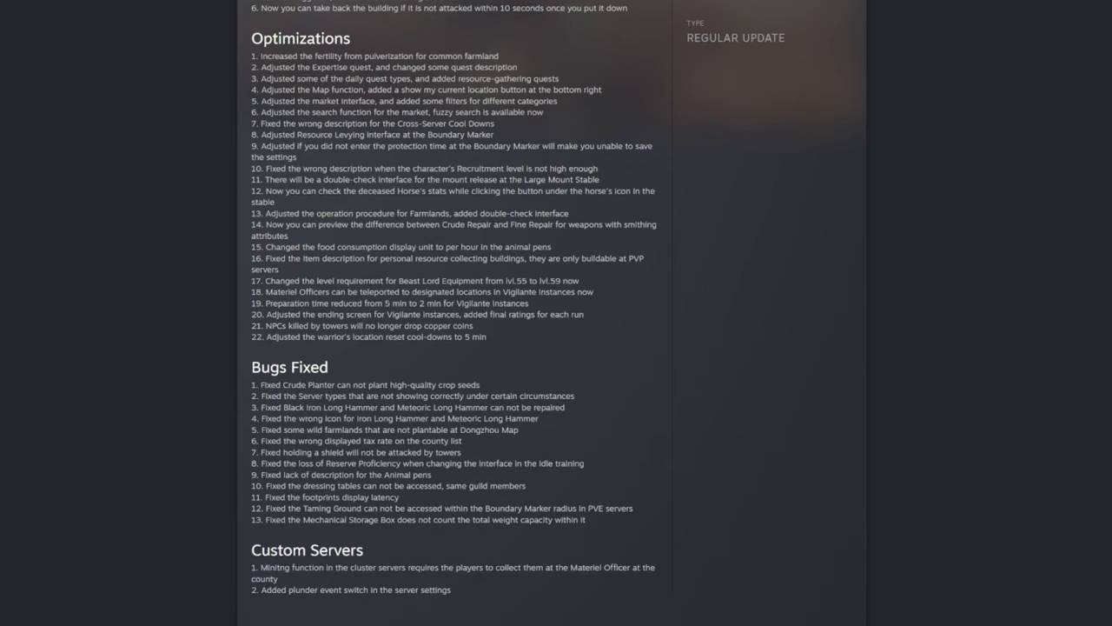
pyautogui.scroll(3)
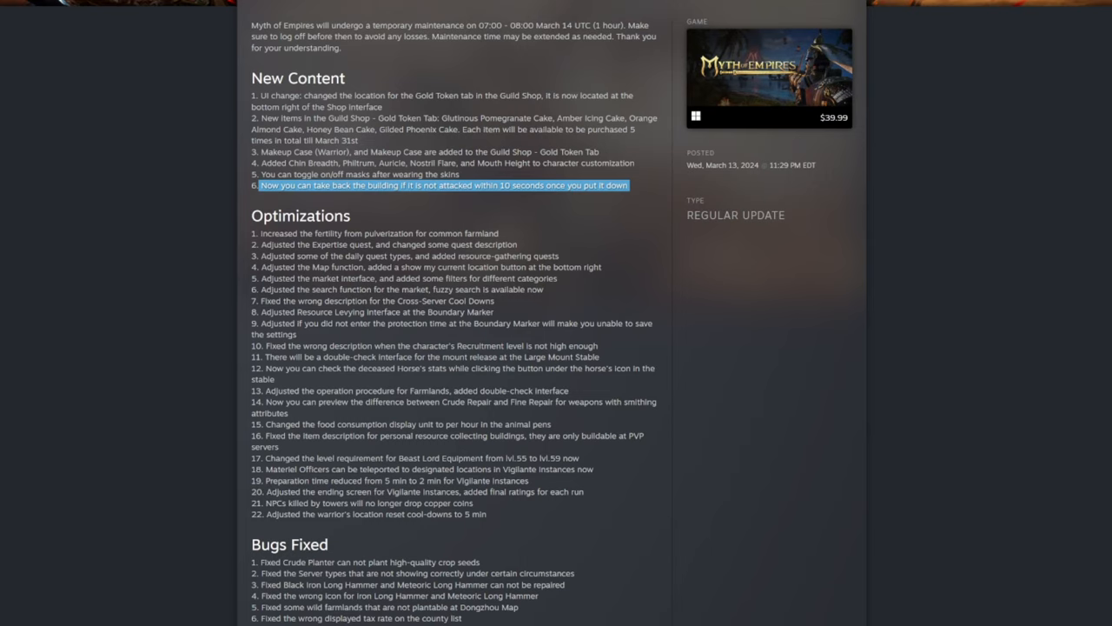
pyautogui.moveTo(479, 205)
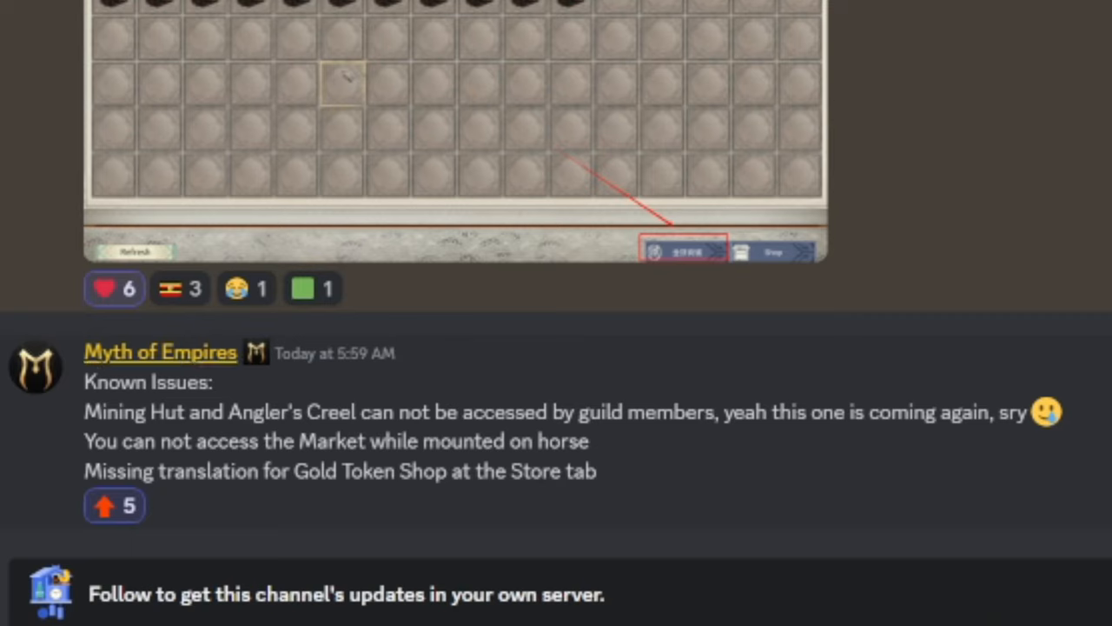
pyautogui.moveTo(83, 425)
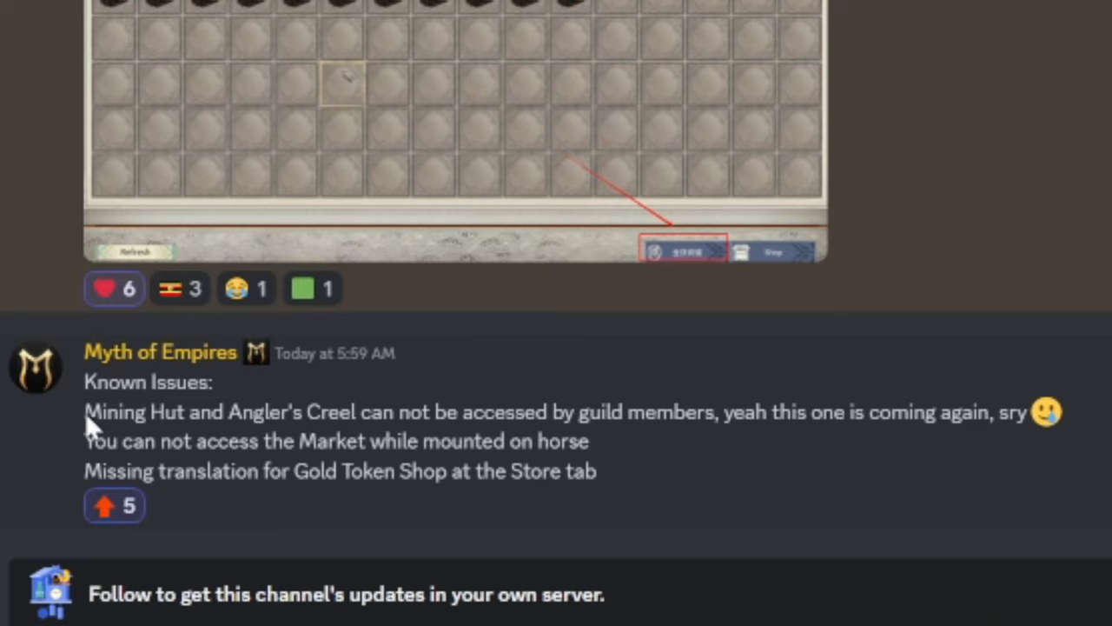
pyautogui.moveTo(91, 426)
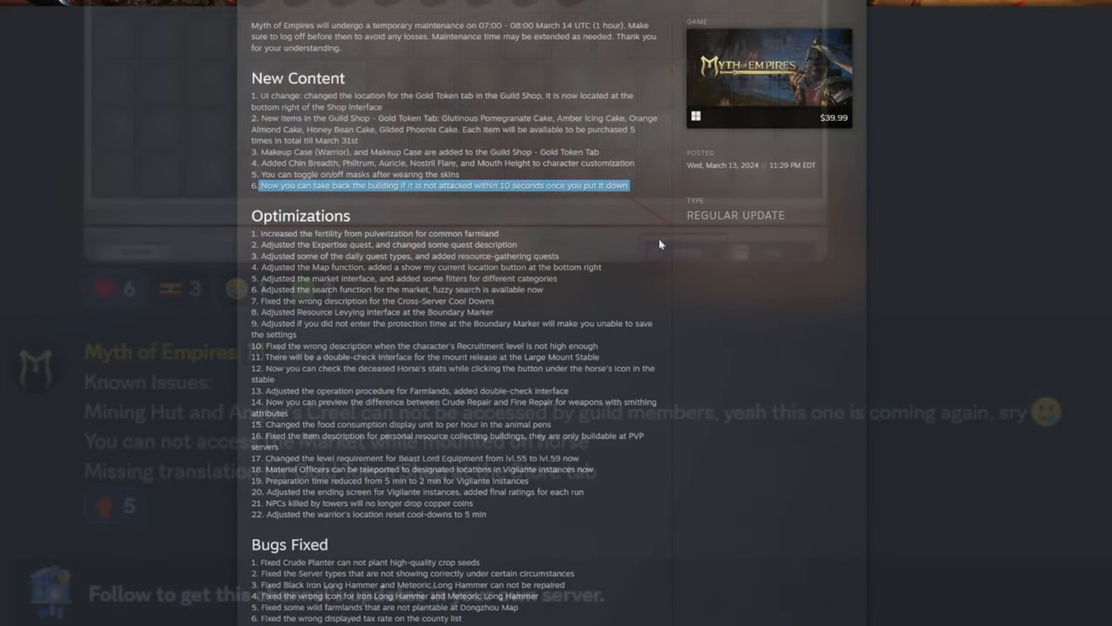
# Back in Steam, bring up the context menu on the update notes page
pyautogui.rightClick(657, 244)
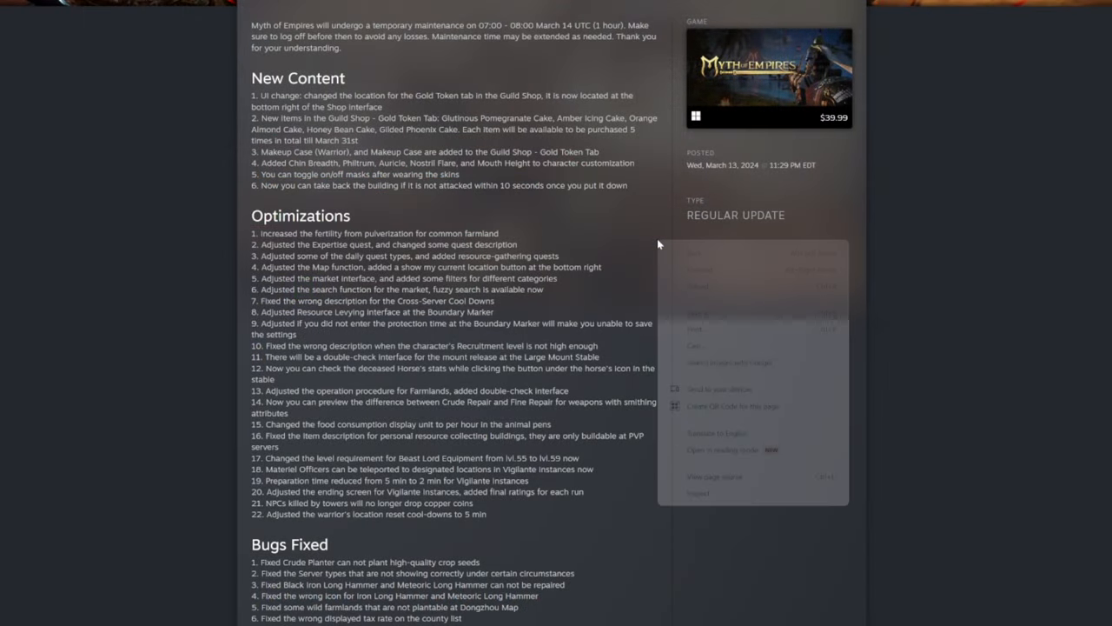